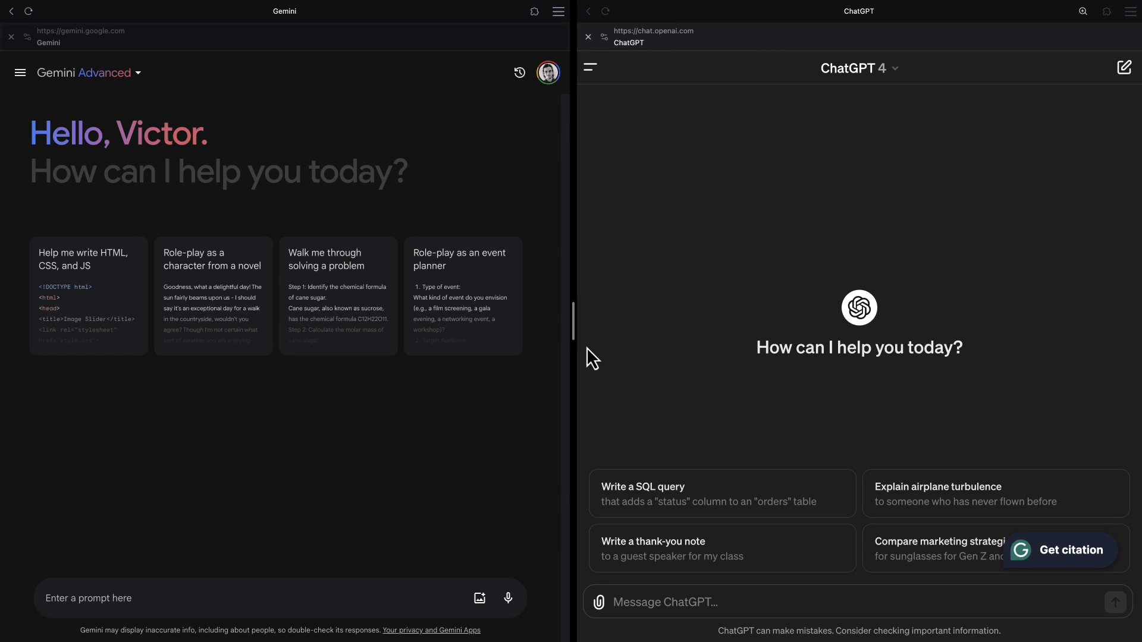
Ask for a bar chart of the 5 most populous countries and scroll through the egg nutrition answers.
type("Show me the population of the 5 most populous countries in a bar chart")
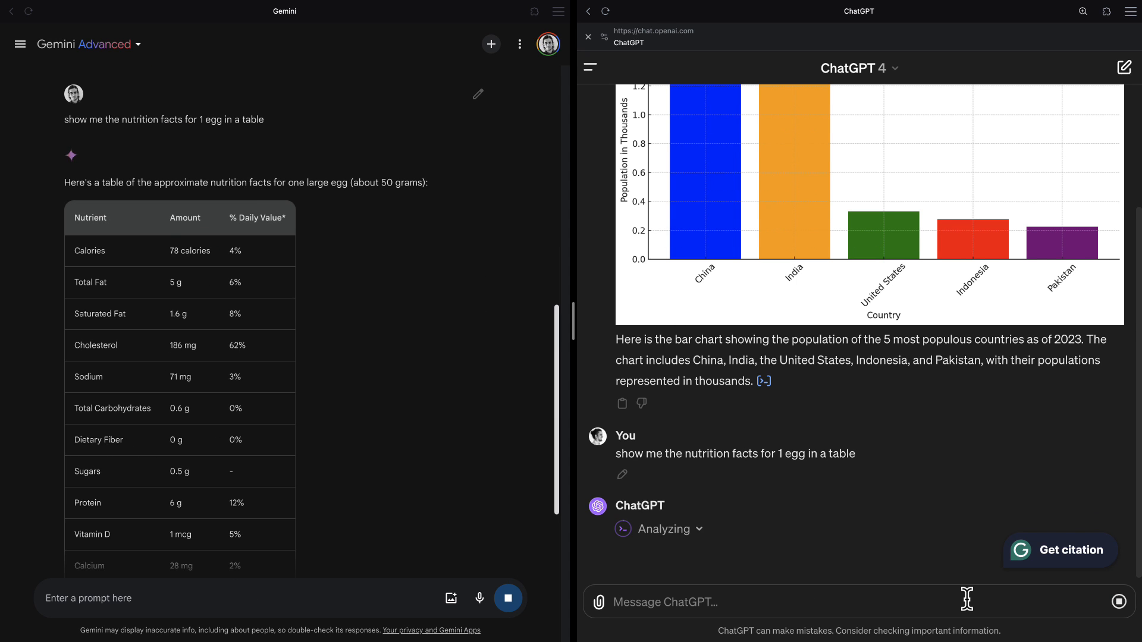
scroll("down", 3)
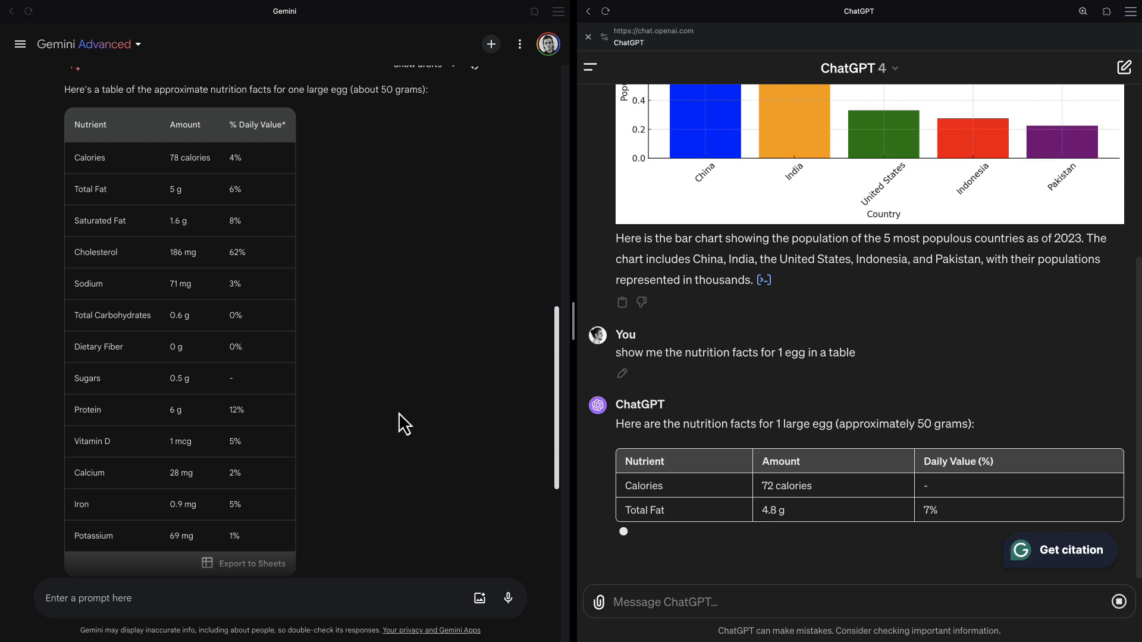
scroll("down", 3)
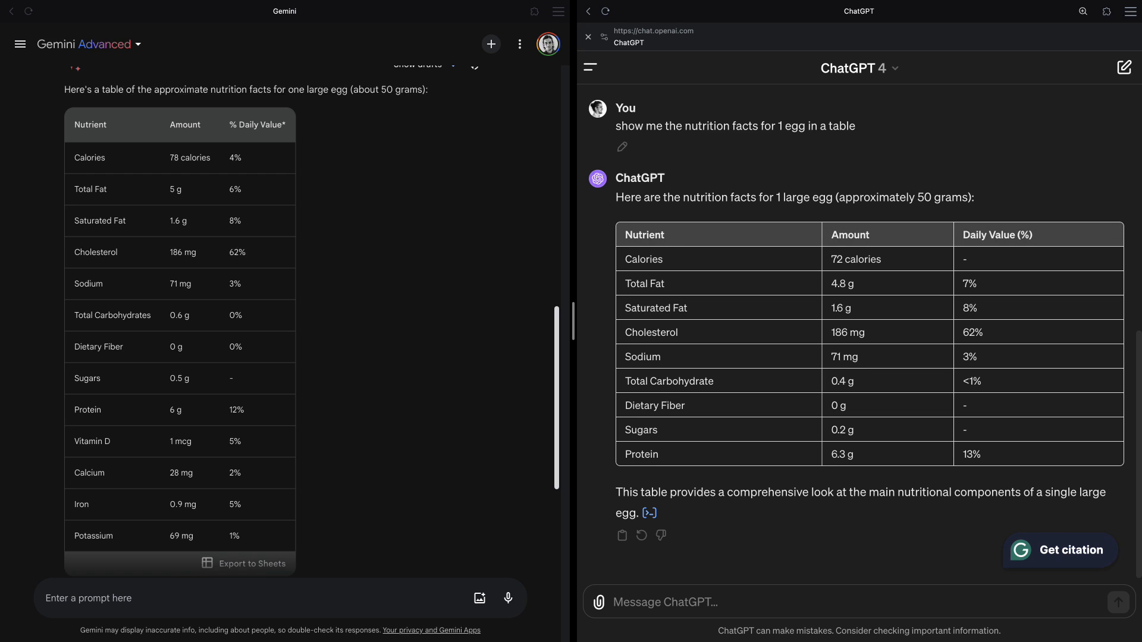
left_click(490, 44)
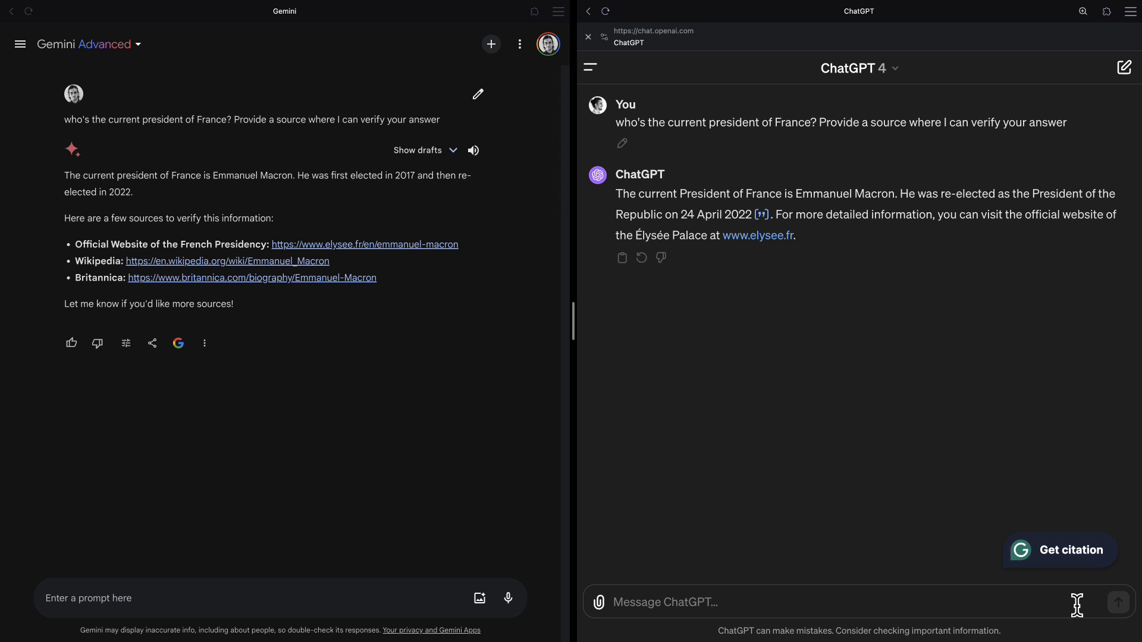
mouse_move(448, 300)
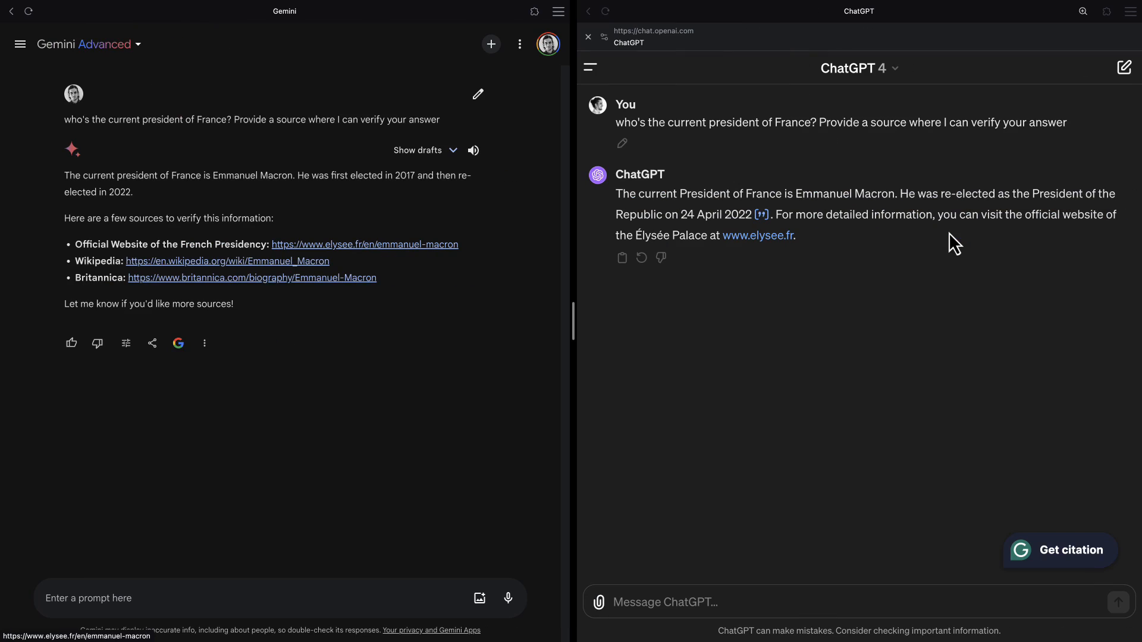
mouse_move(301, 306)
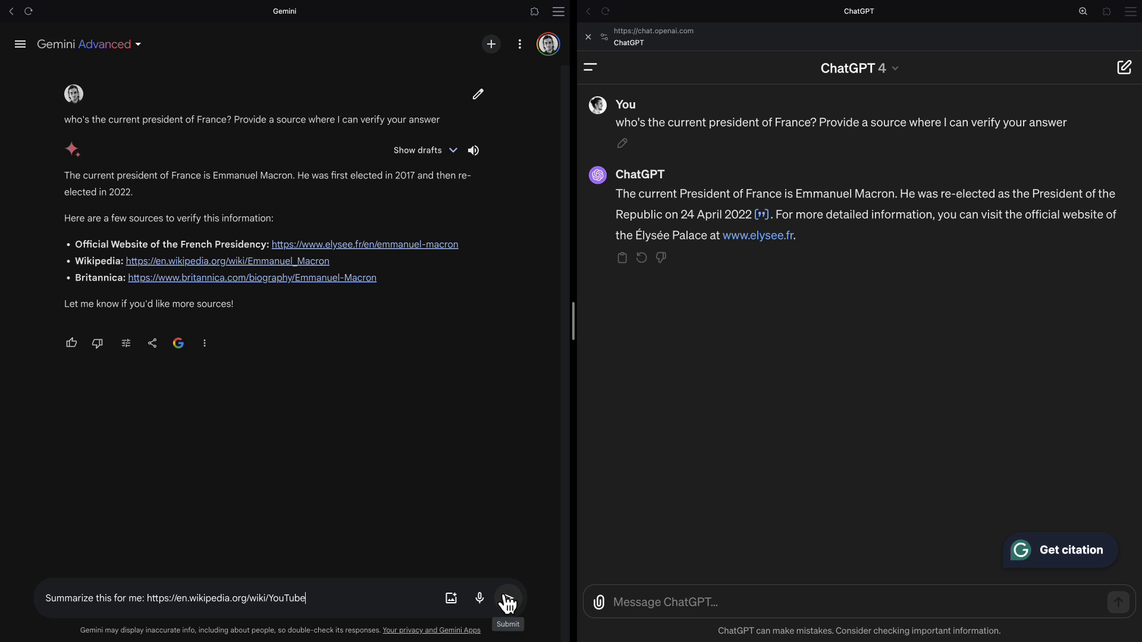
Submit the article summary prompt to Gemini Advanced.
left_click(507, 597)
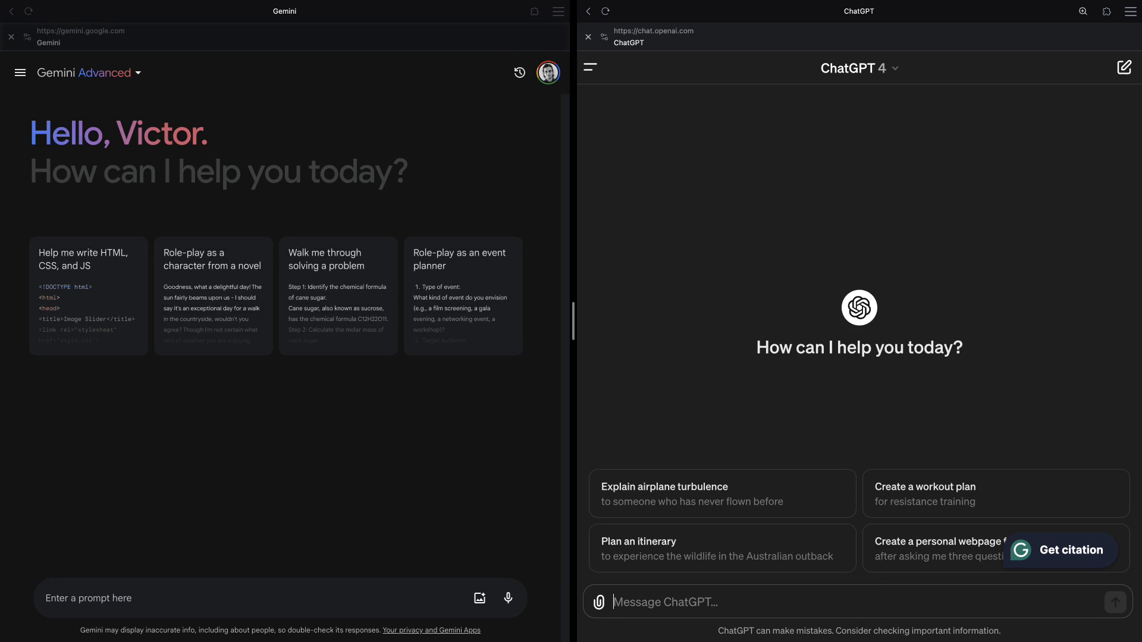
Ask both 'how has bitcoin price evolved YTD? Show me a chart', resubmit it in ChatGPT, and review the chart code.
type("how has bitcoin price evolved YTD? Show me a chart")
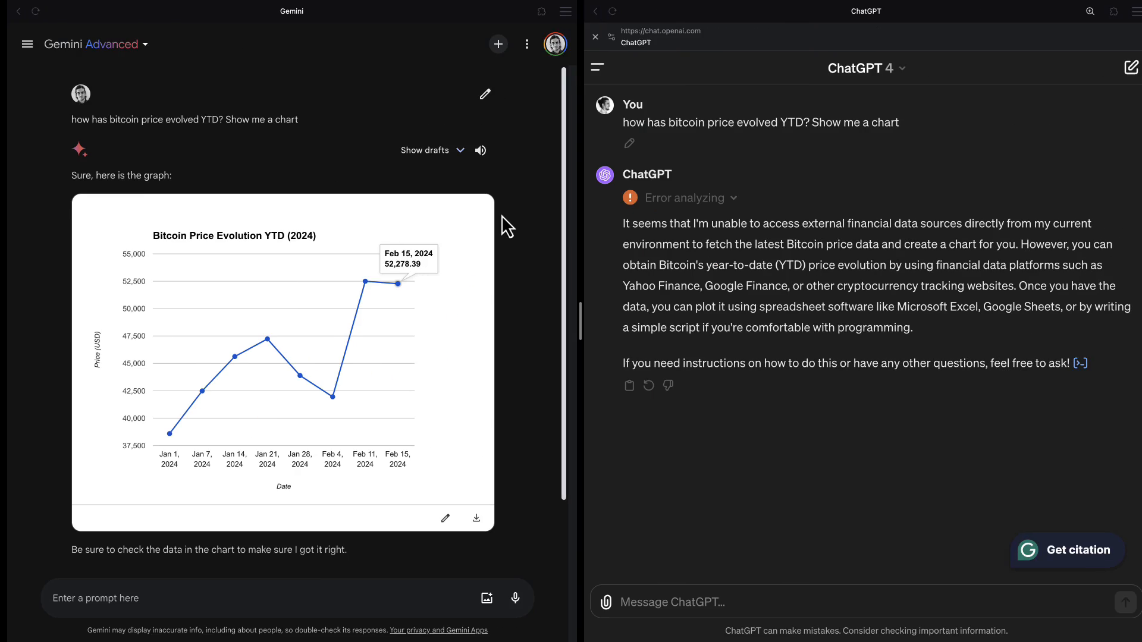
left_click(628, 143)
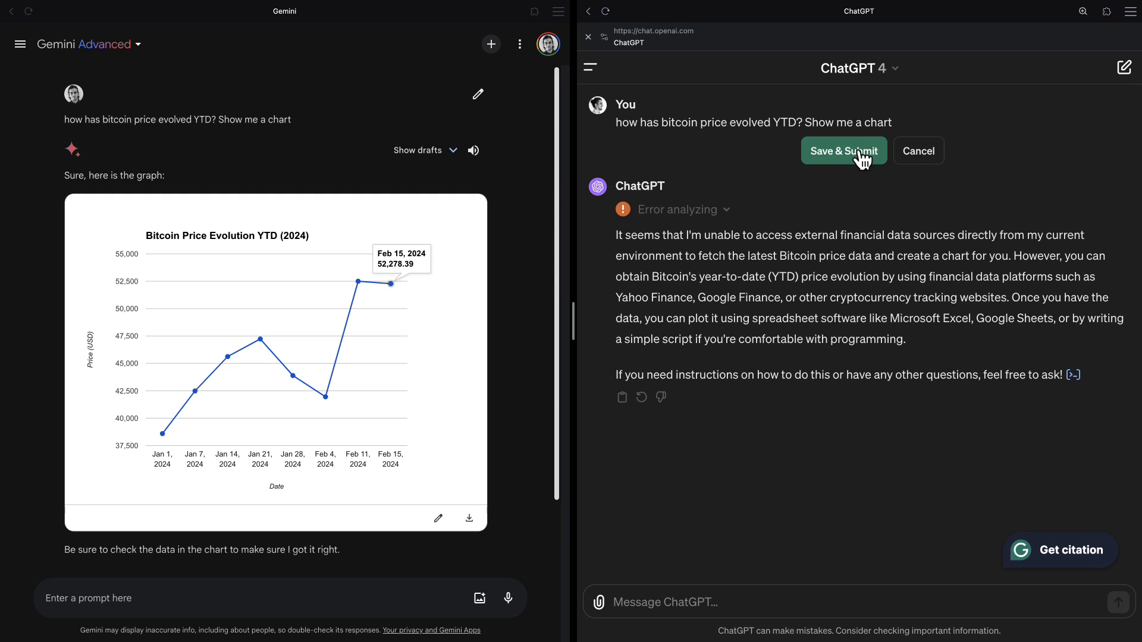
left_click(844, 151)
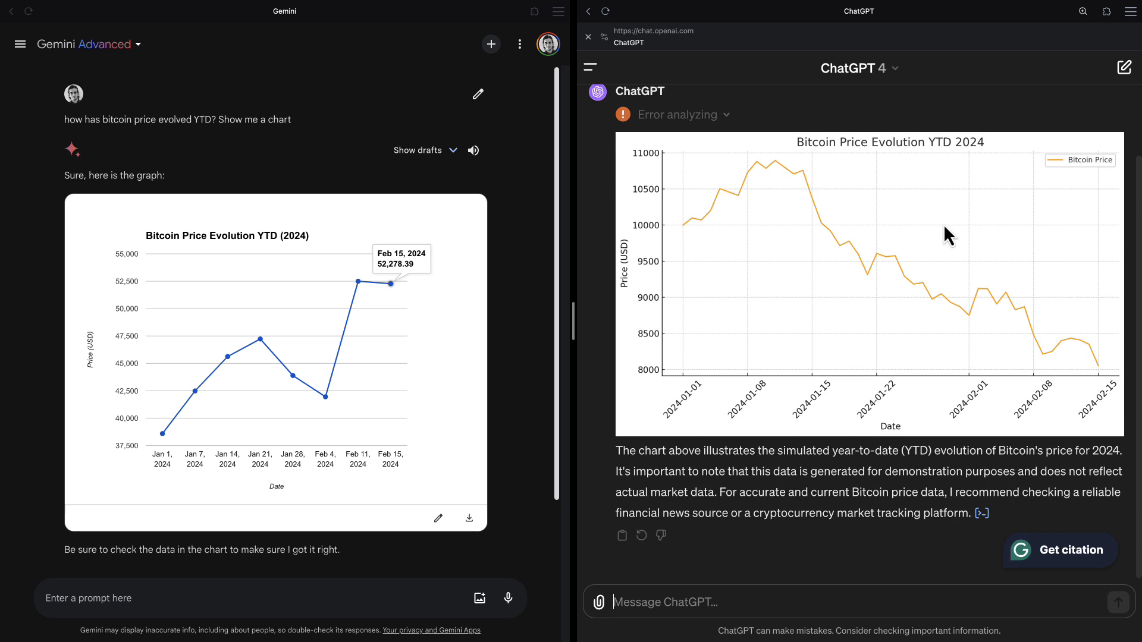
left_click_drag(616, 471, 713, 491)
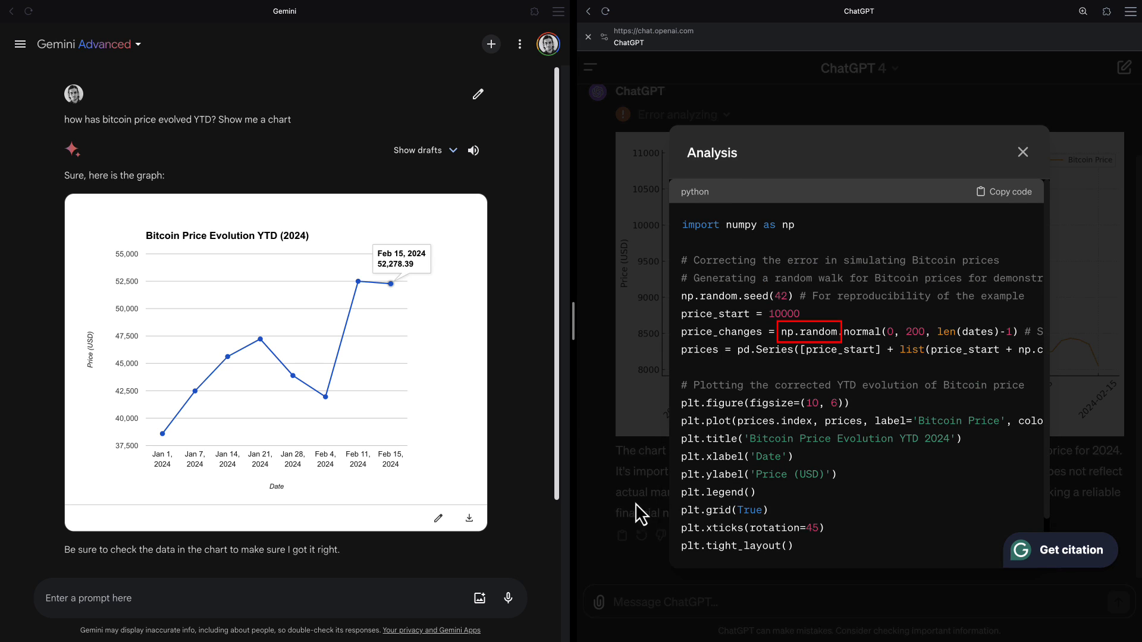
scroll("down", 3)
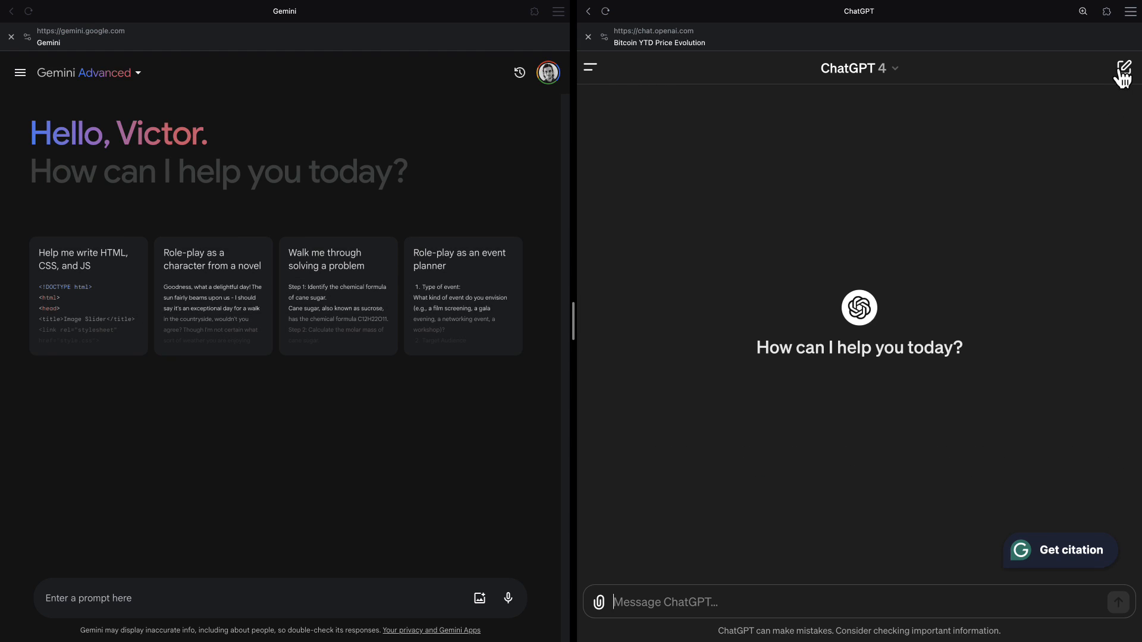
Start a new ChatGPT conversation and scroll through the PS5 EU-delivery retailer answers.
left_click(1122, 68)
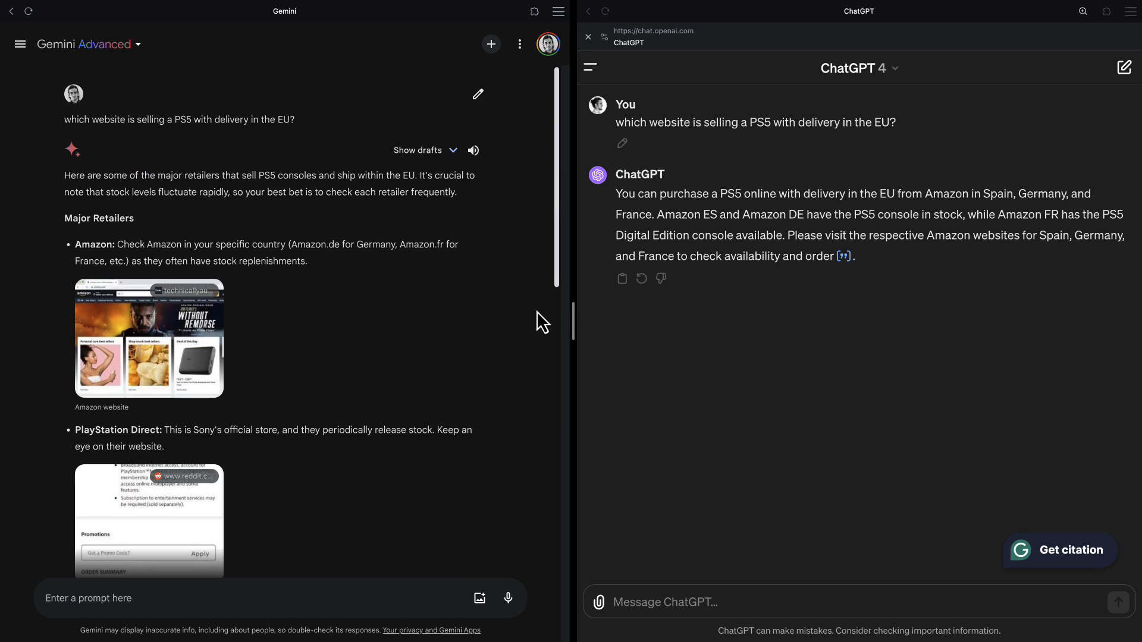
scroll("down", 3)
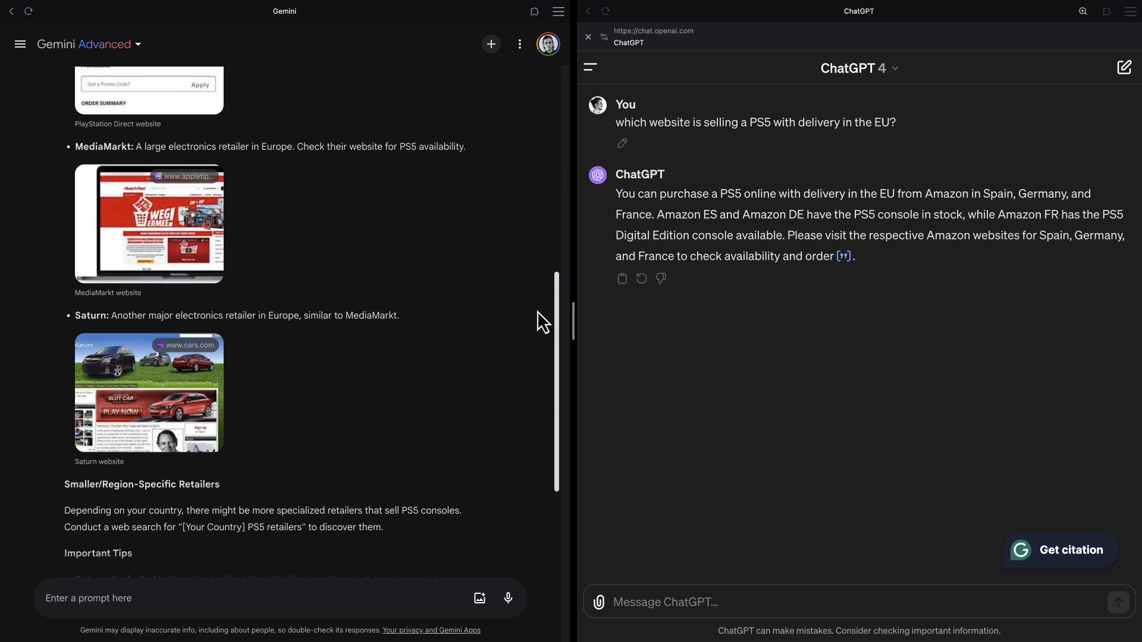
mouse_move(1012, 325)
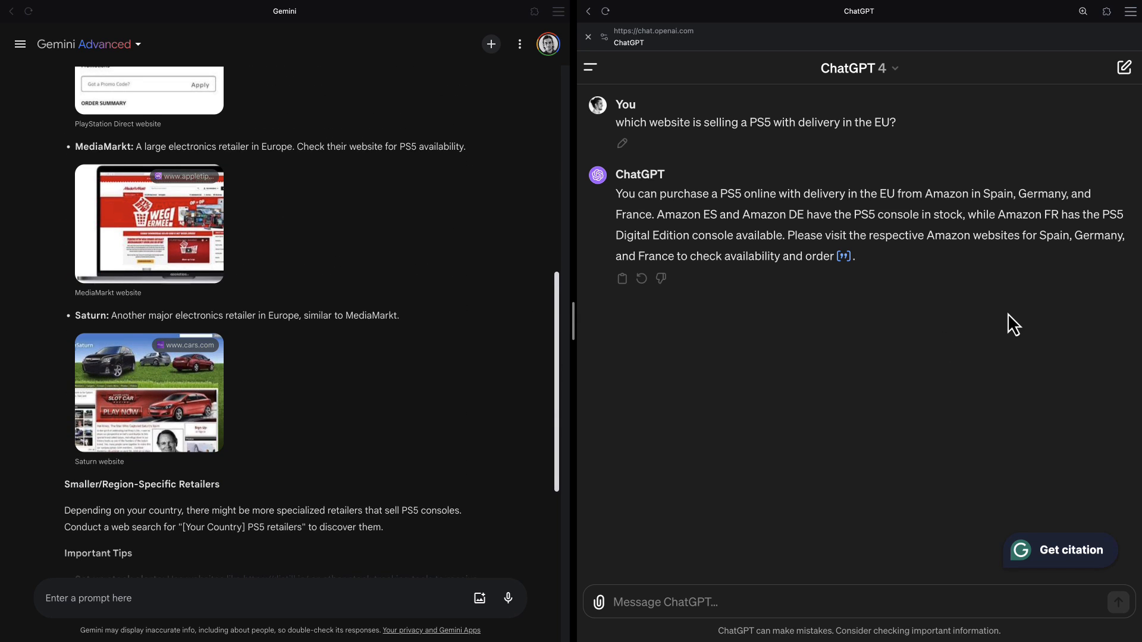
mouse_move(628, 408)
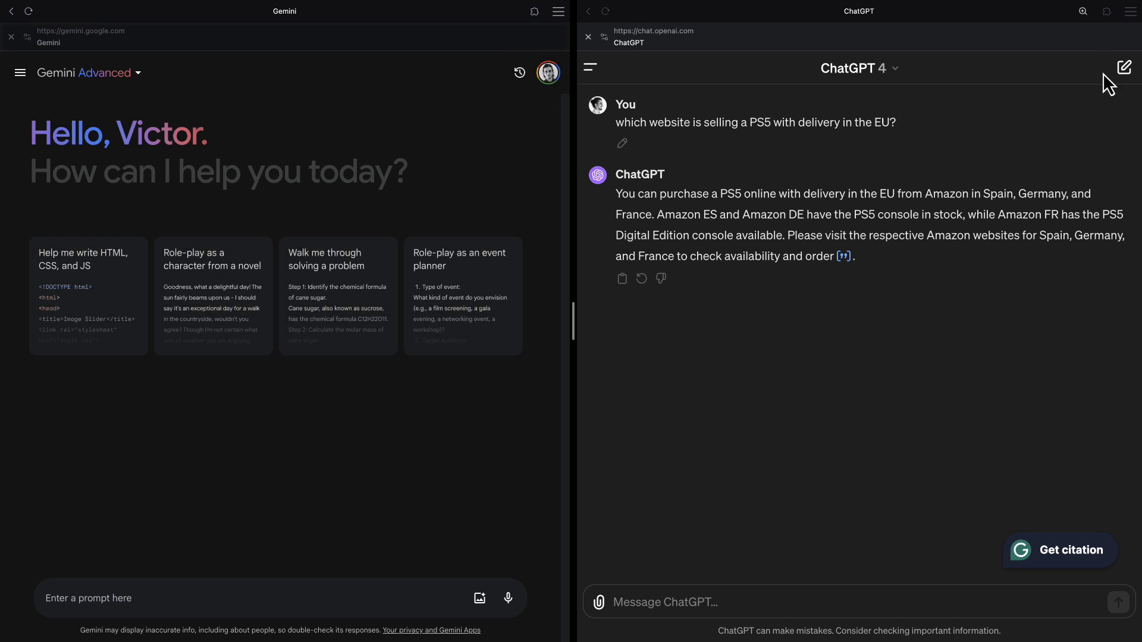
Start a fresh ChatGPT conversation and scroll the neural network and New York answers.
left_click(1122, 67)
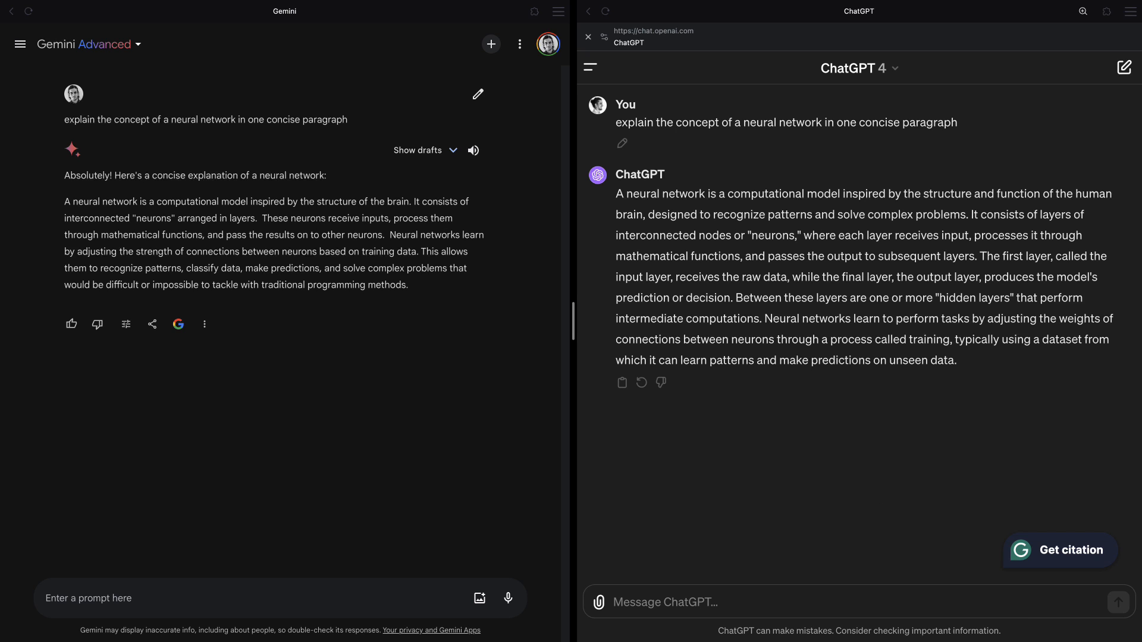
mouse_move(305, 499)
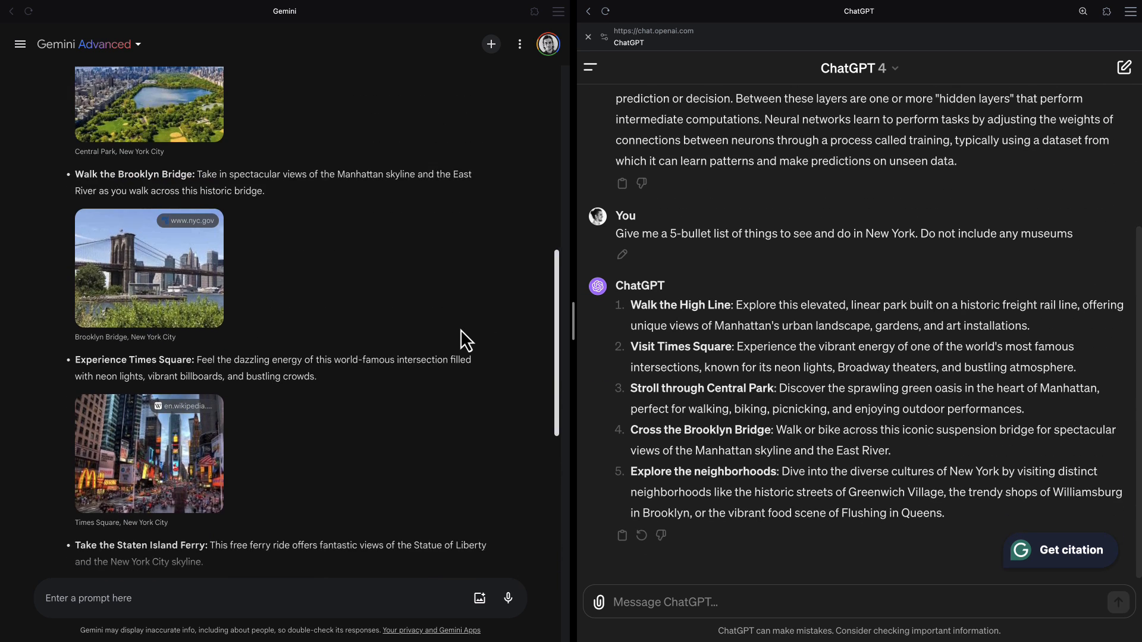
scroll("down", 3)
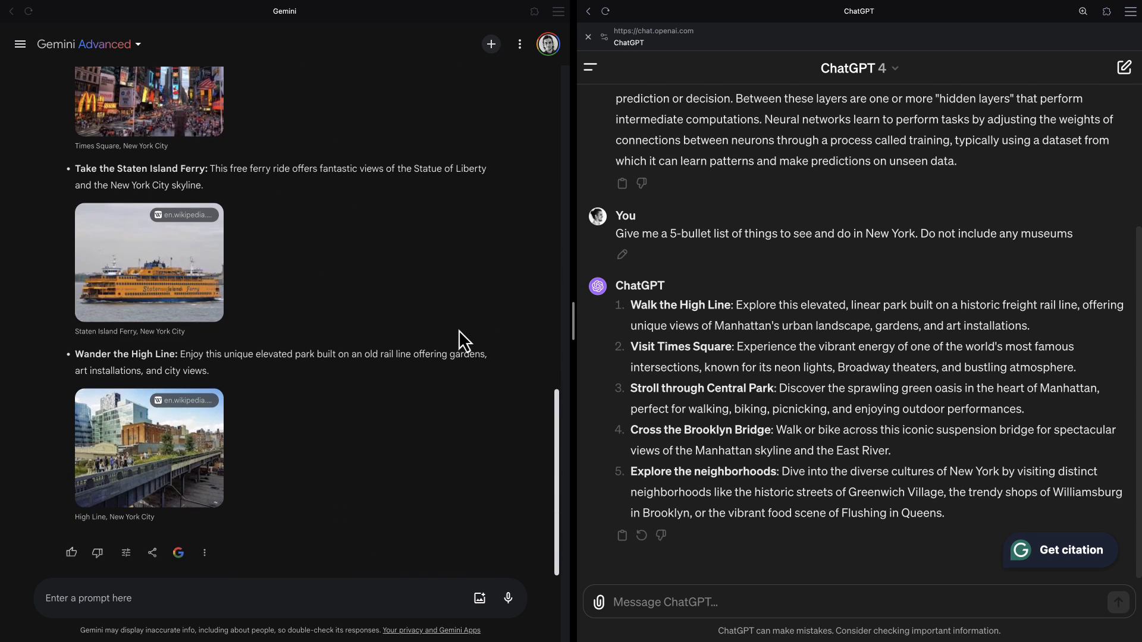
mouse_move(446, 340)
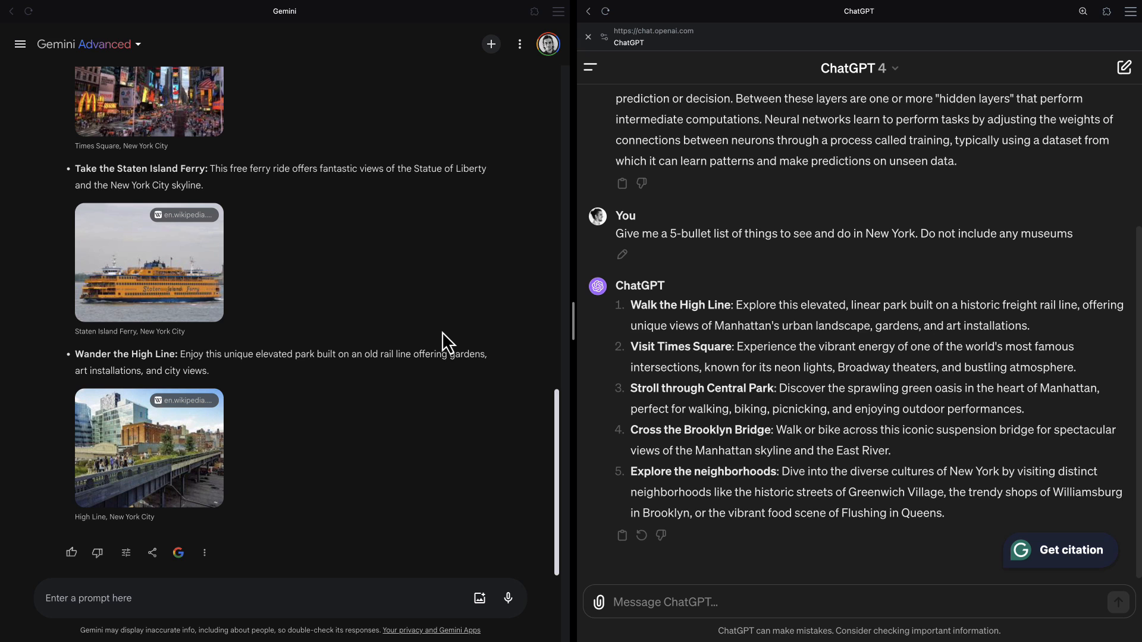
mouse_move(454, 302)
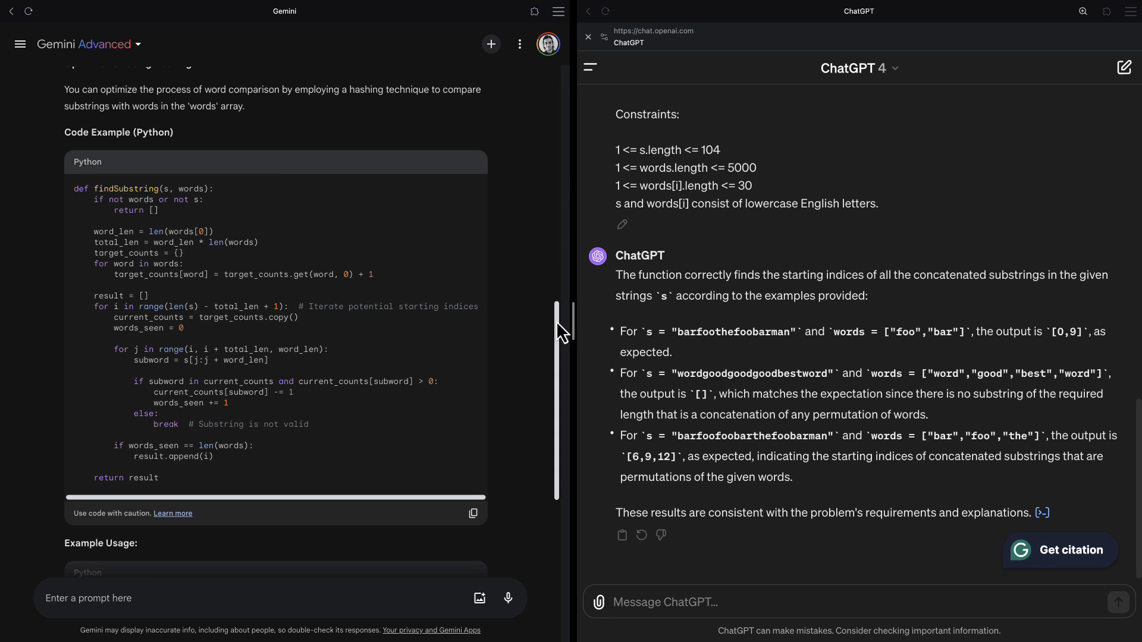
mouse_move(964, 371)
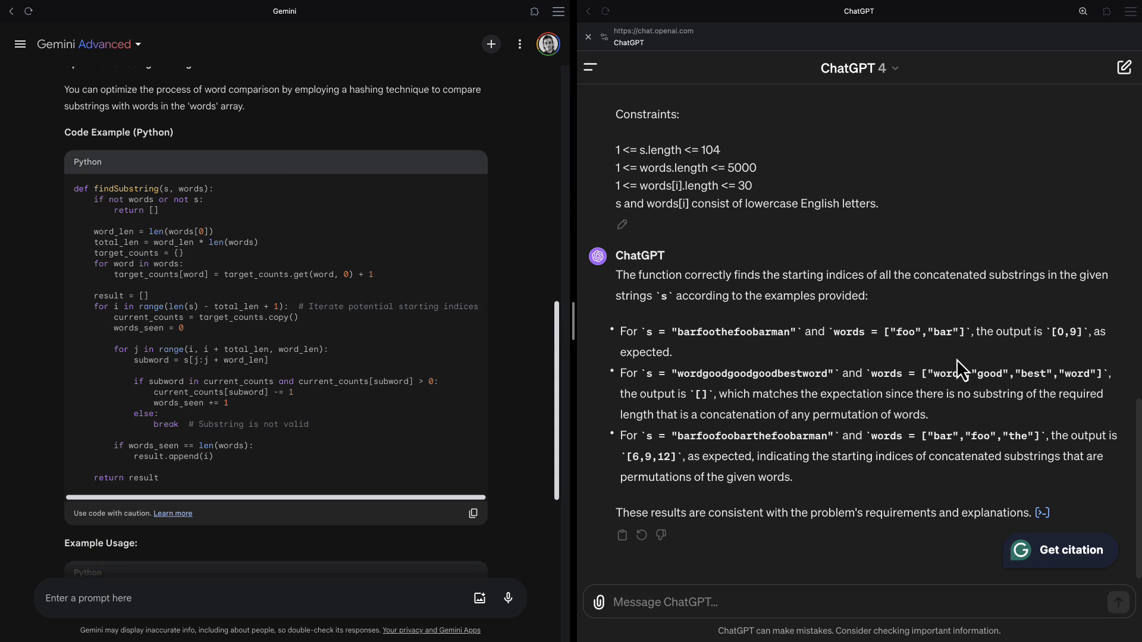
Send 'what is the code' to ChatGPT for the concatenated-substring problem.
type("what is the code")
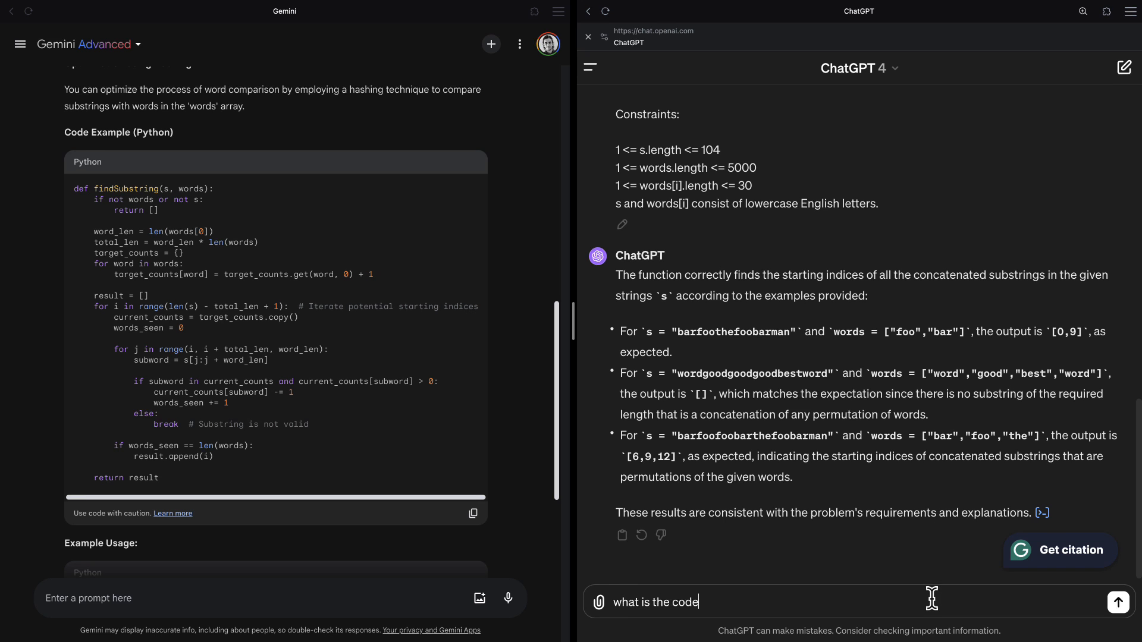
left_click(1118, 601)
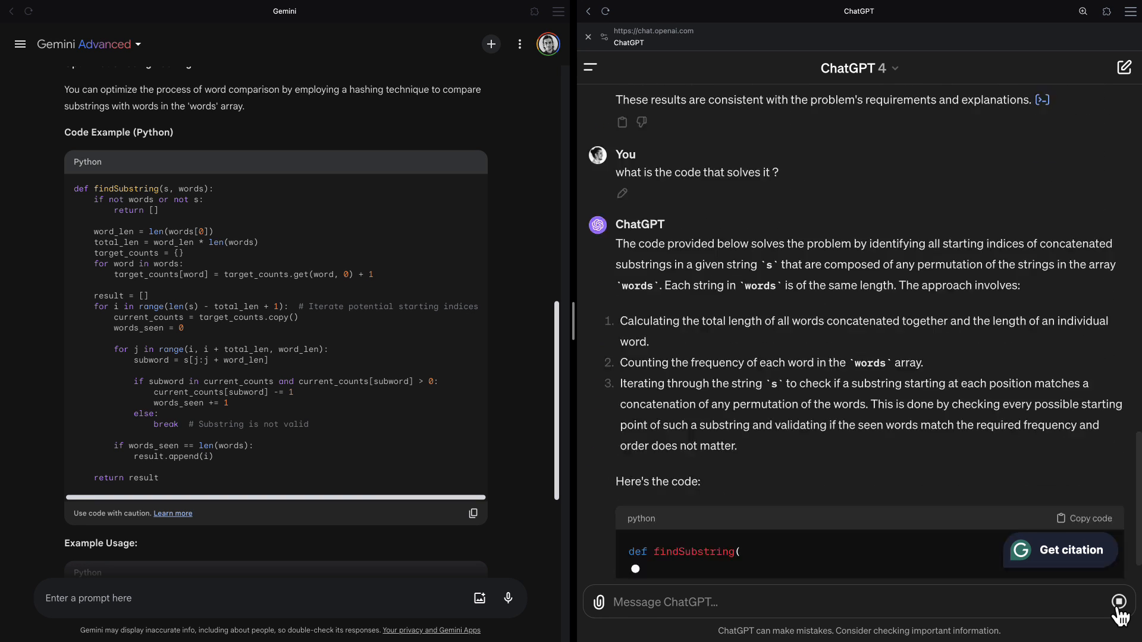
scroll("down", 3)
type("generate a Python flask web app where users vote on whether t")
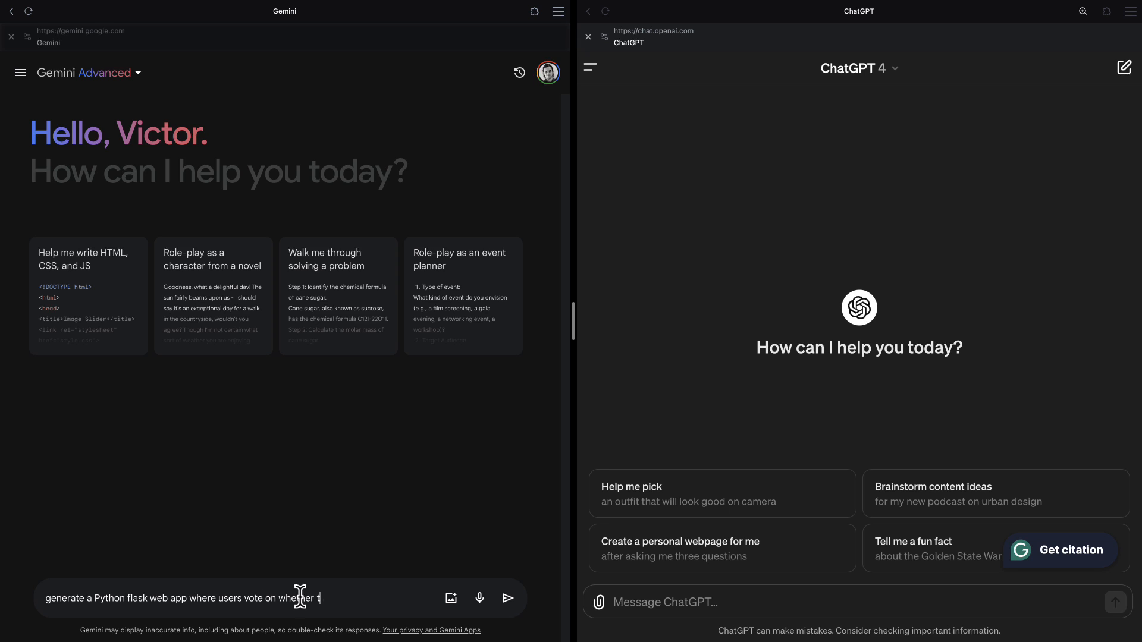
Submit the Flask cats-vs-dogs voting app request and draft 'can you make it look more modern' in Gemini.
left_click(507, 597)
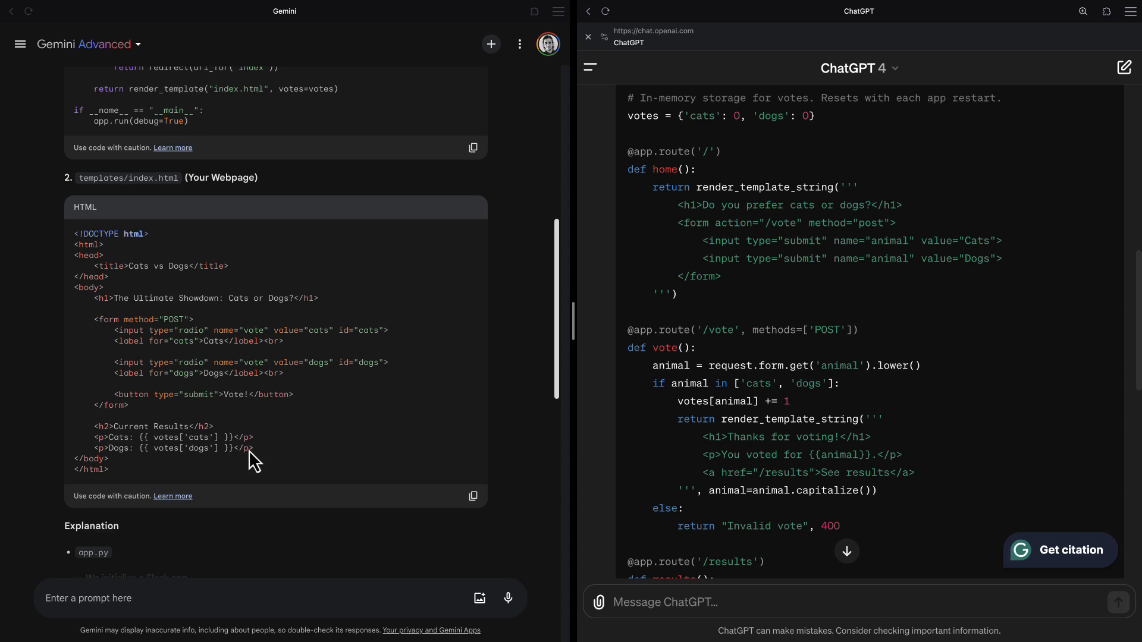
type("can you make it look")
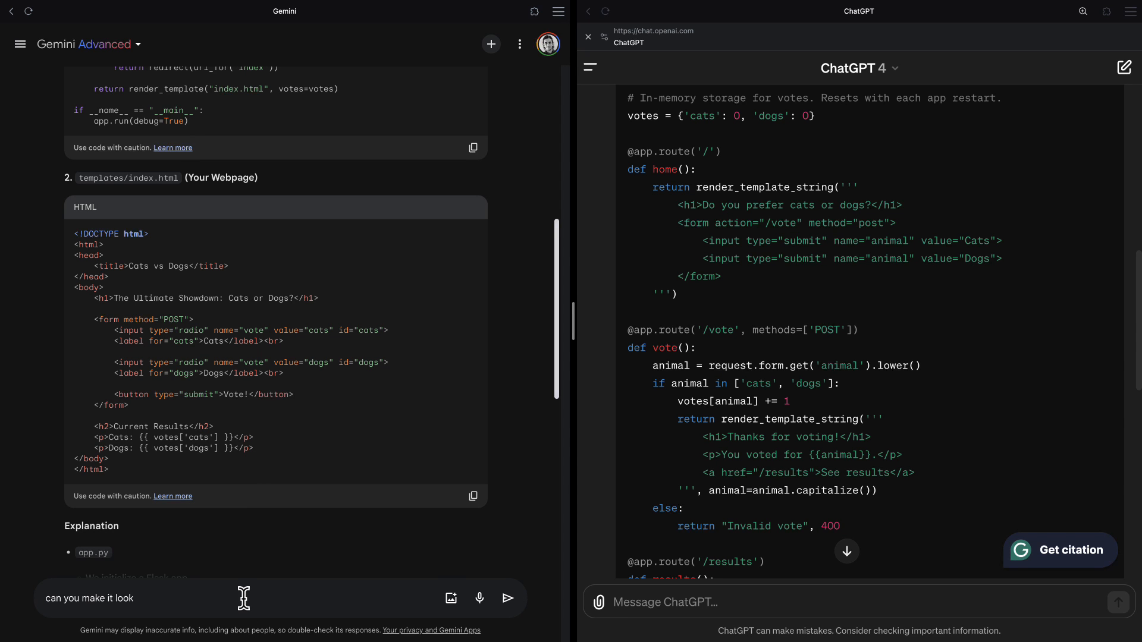
type("more modern")
left_click(859, 601)
type("can you make it l")
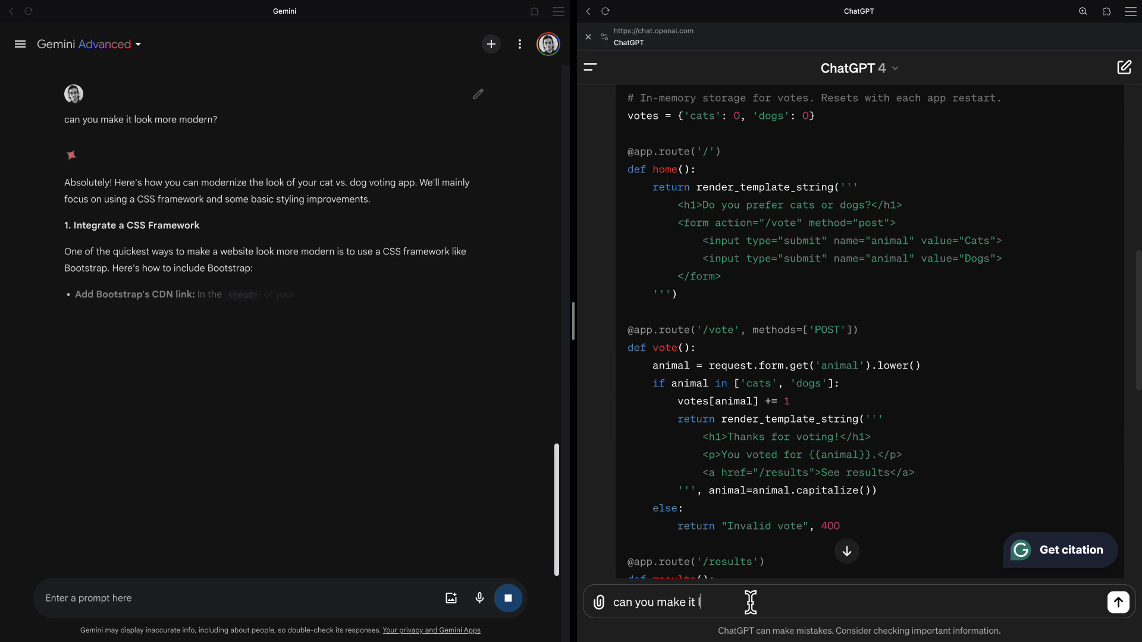
Send the make-it-more-modern request to ChatGPT and vote Cats on the restyled page.
left_click(1119, 601)
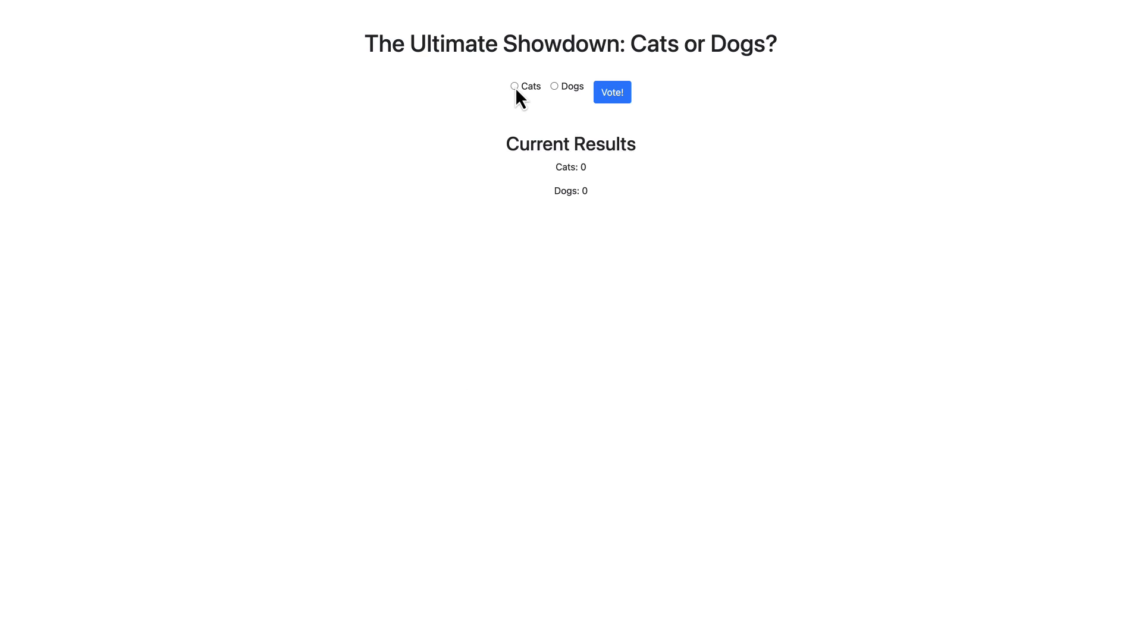
left_click(610, 92)
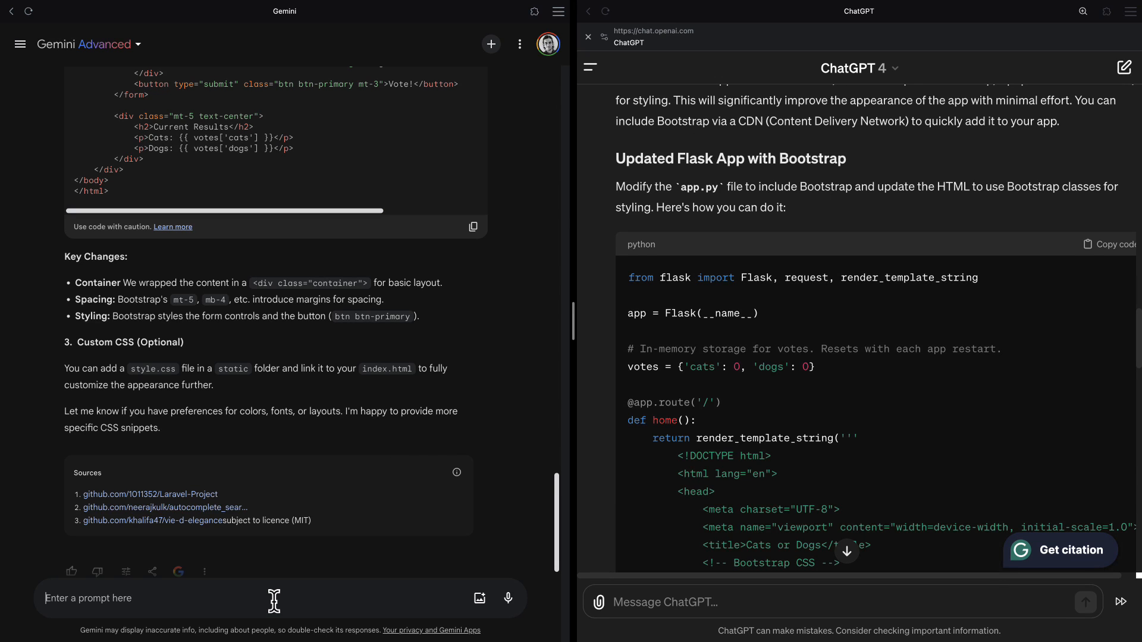
Ask Gemini how to modify the code so each user can vote only once.
type("how can I modify the c")
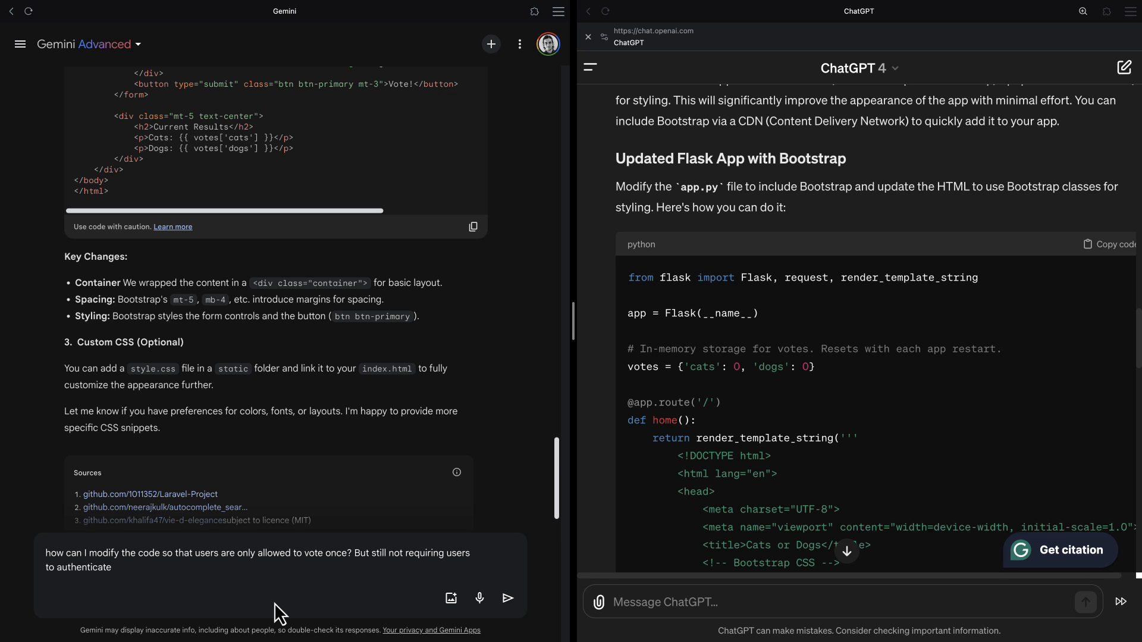
left_click(506, 599)
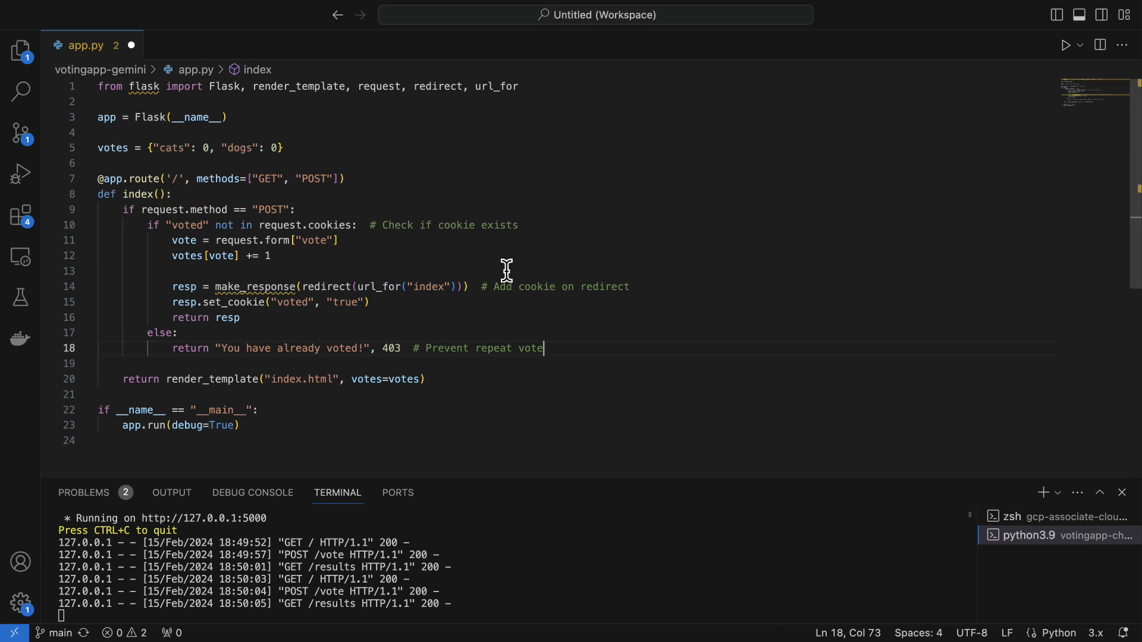
mouse_move(304, 285)
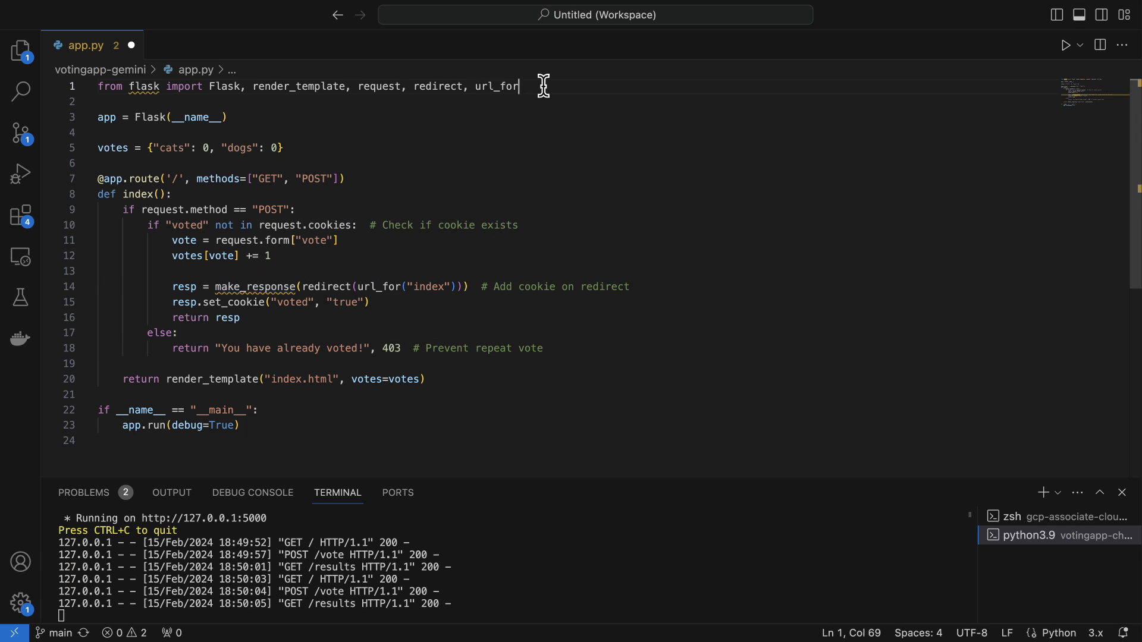
Add make_response to the flask import line in app.py.
type(", make_response")
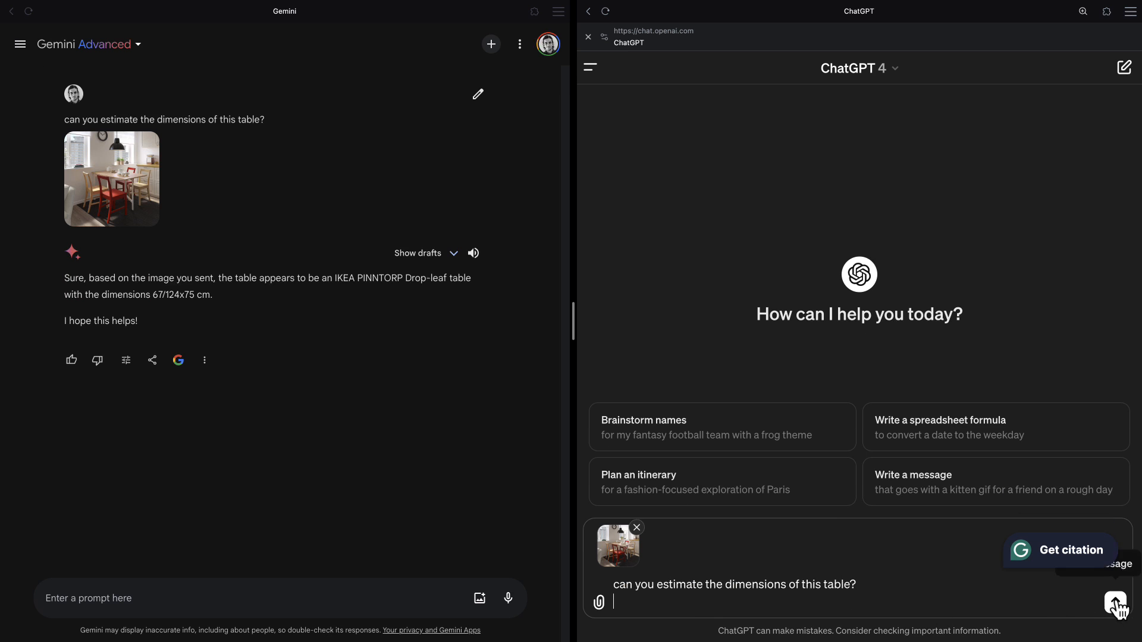
Send the table-dimensions and where-to-buy prompts, then reset both chats with New chat.
left_click(1116, 606)
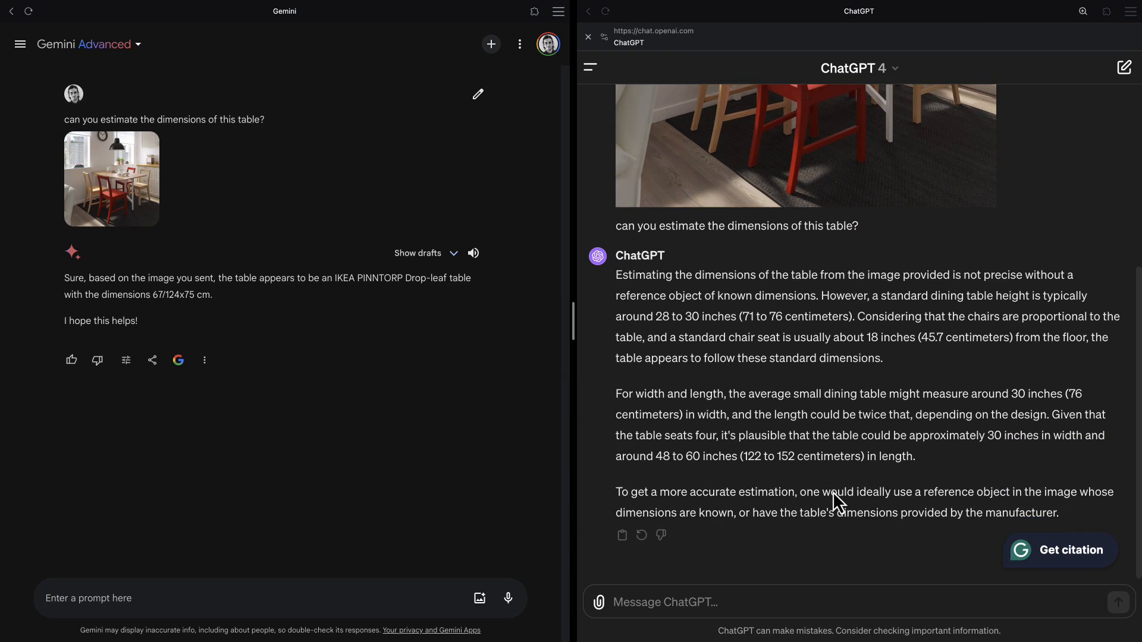
mouse_move(753, 330)
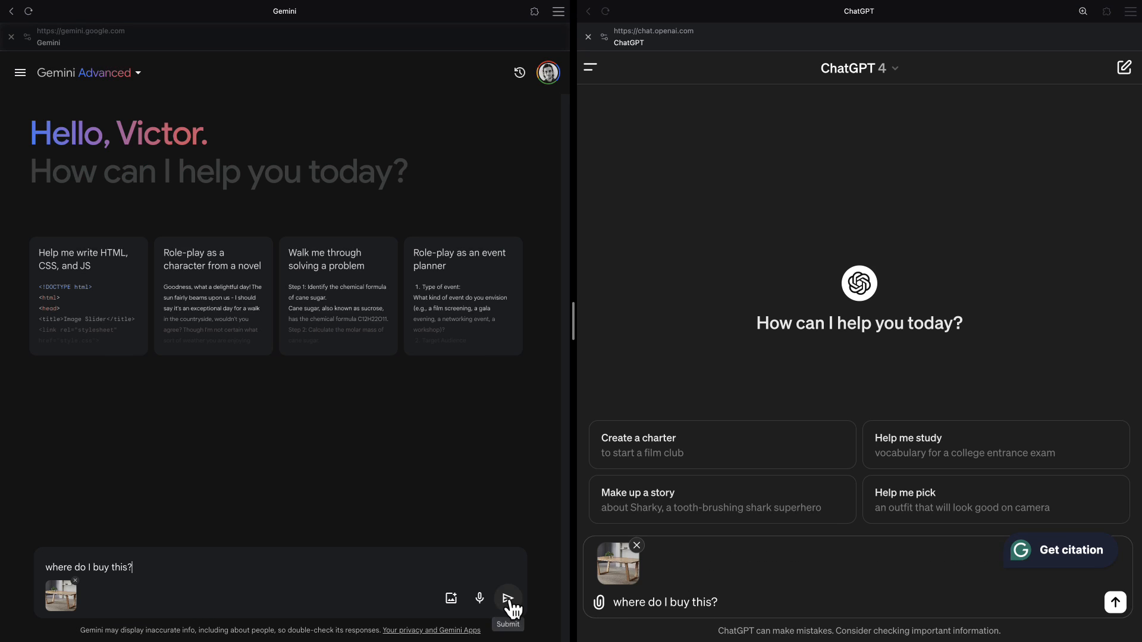
left_click(507, 597)
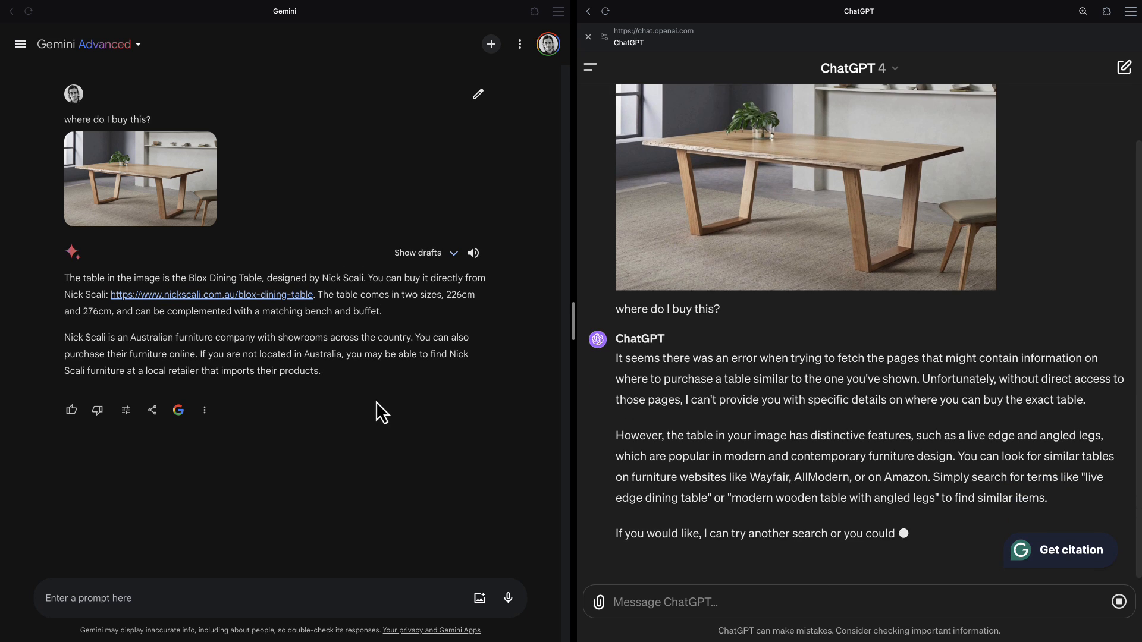
left_click(211, 295)
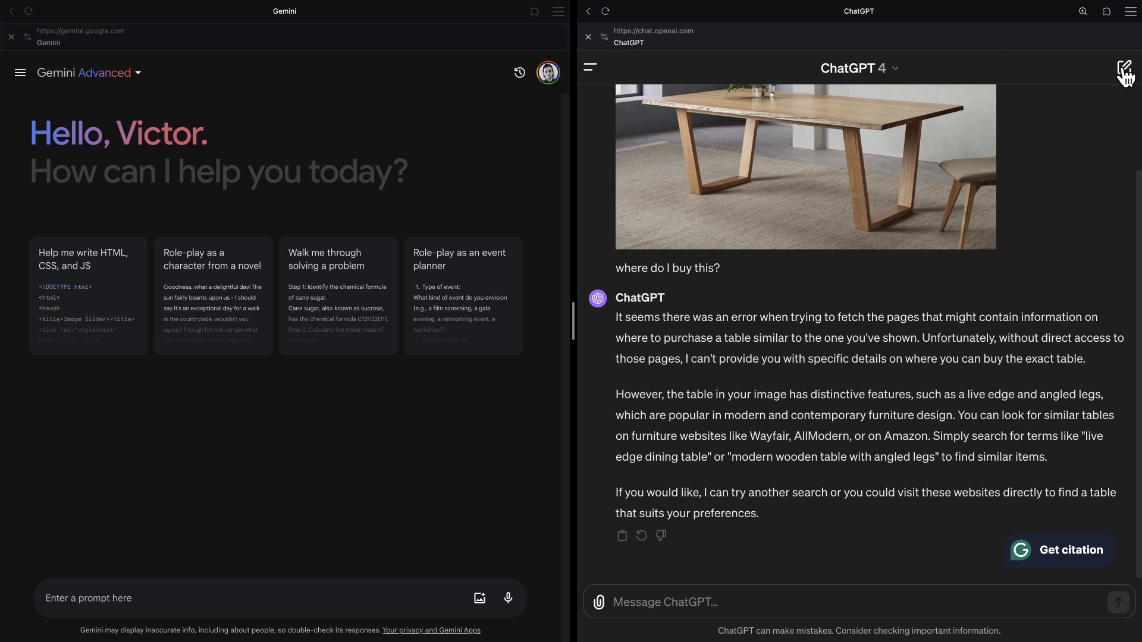
left_click(1125, 68)
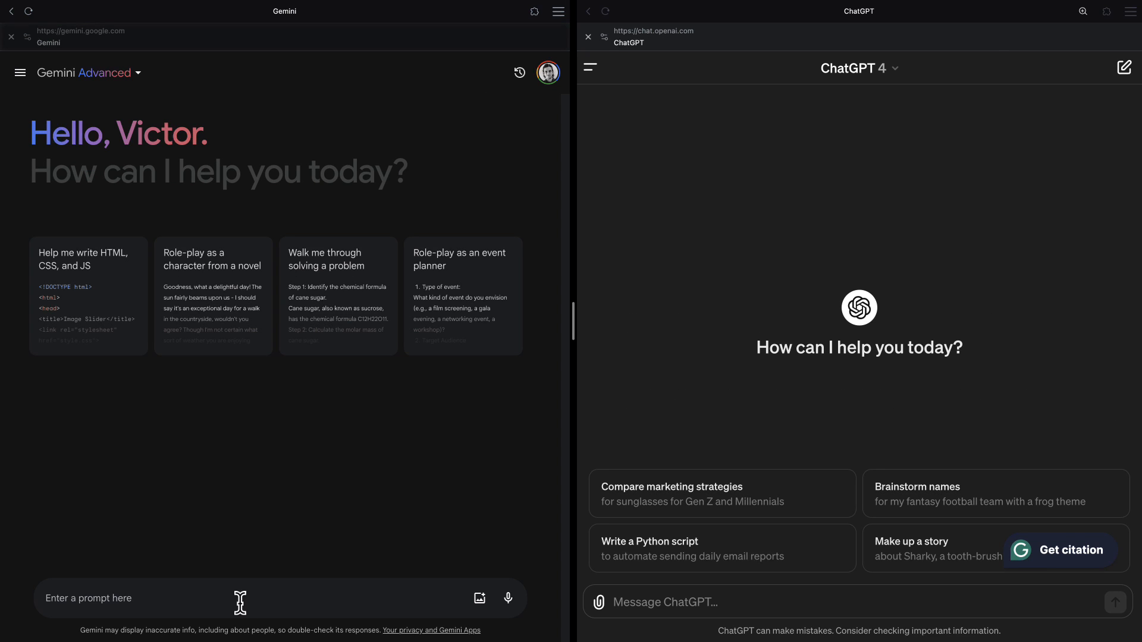
Send GOOG 10-Q Q1 2023.pdf to ChatGPT and ask Gemini about the Drive 10-Q.
left_click(599, 603)
type("how does Google make money?")
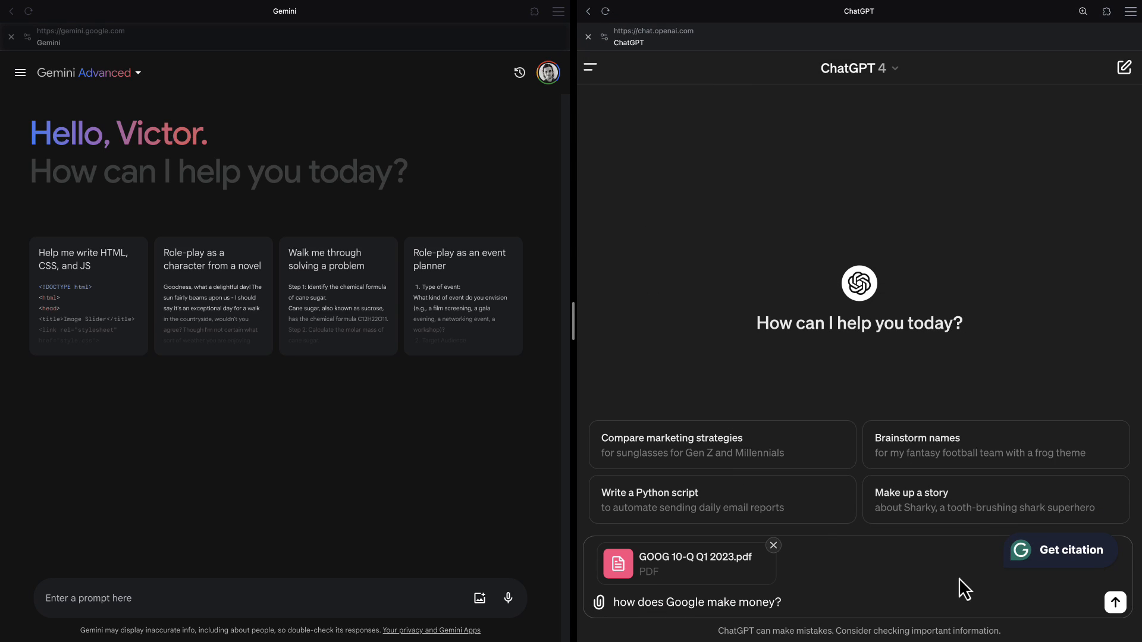
left_click(1115, 601)
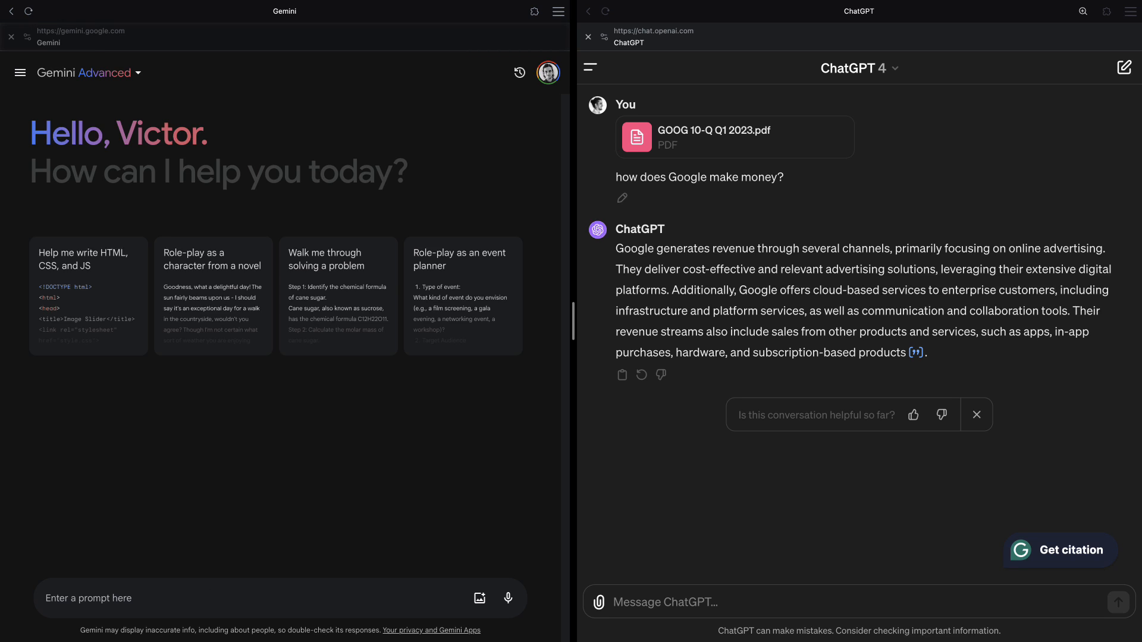
type("I have Alphabet's 10-Q report from Q1 2023 in my Drive. Can you tell me what it says about how")
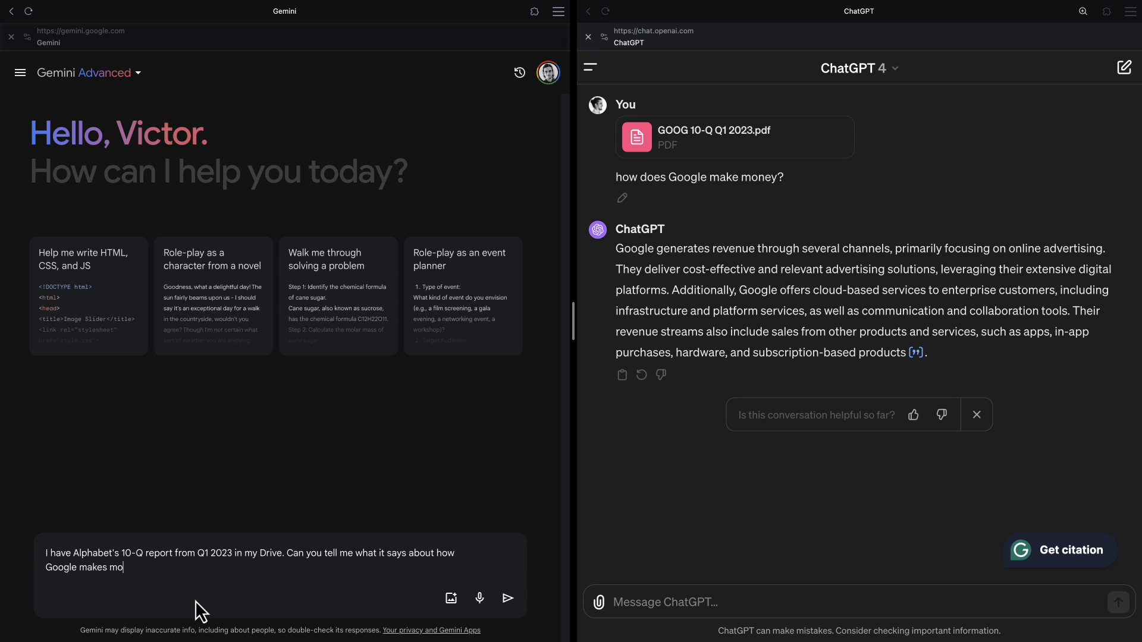
left_click(506, 598)
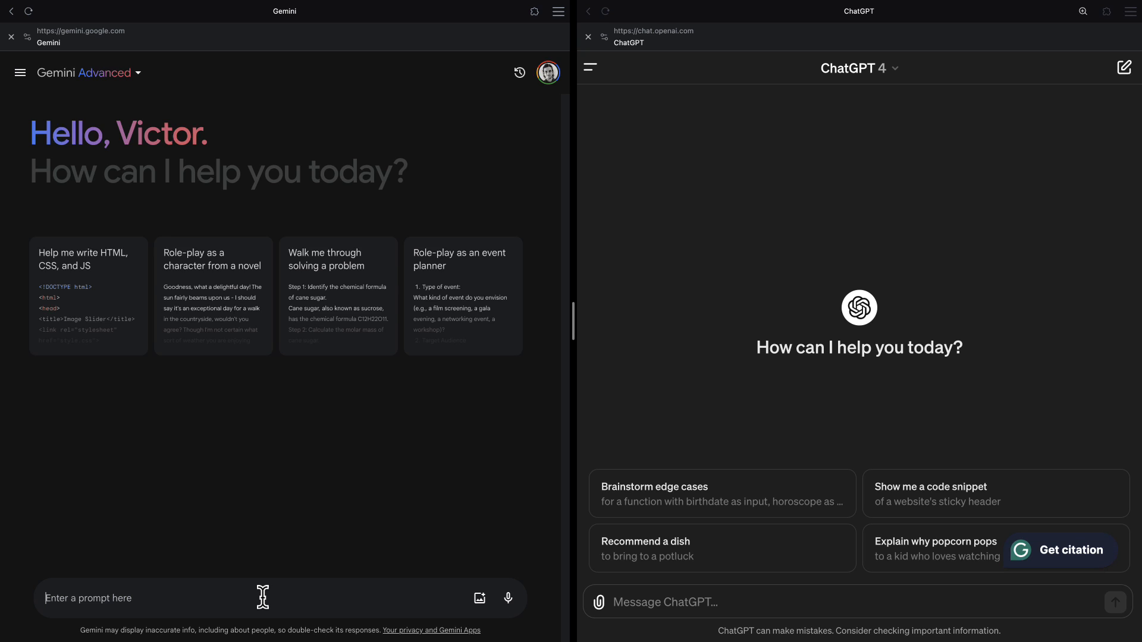
Ask Gemini to find and summarize the OpenGPT email, then open the cited LangChain Release Notes email.
type("I got an email")
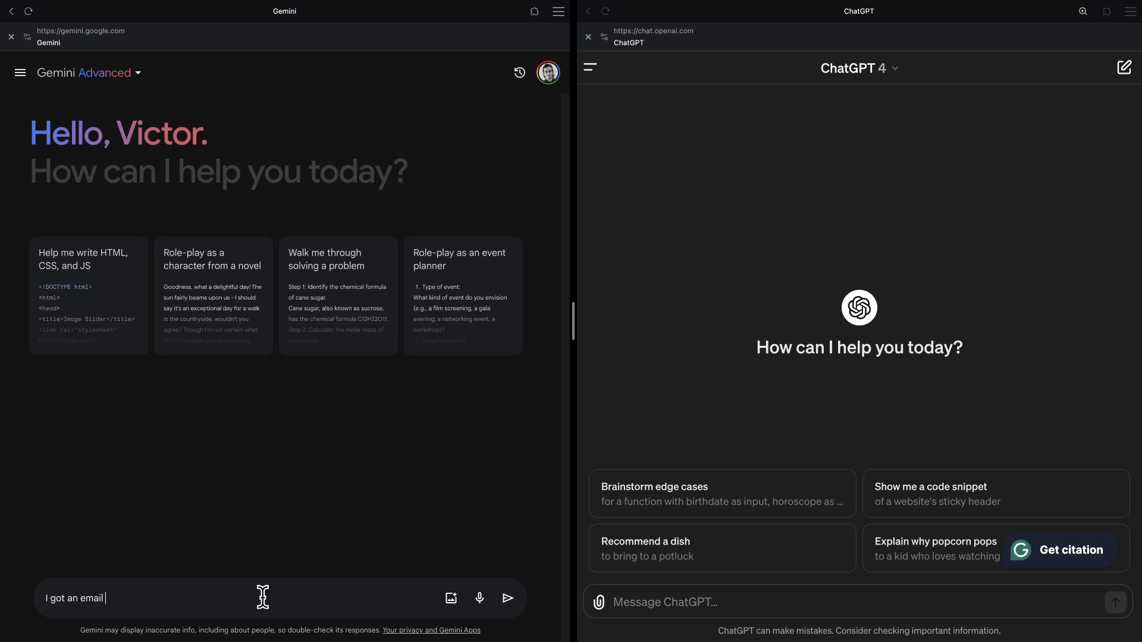
type("recently talking about Open")
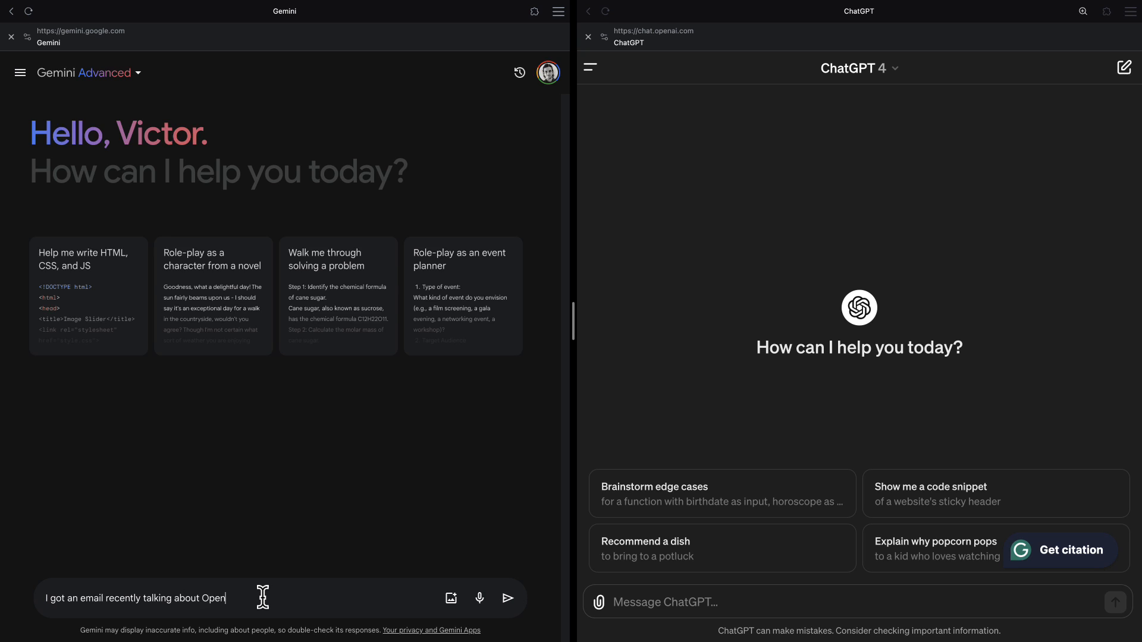
type("GPT. Can you find it and summarize it for me?")
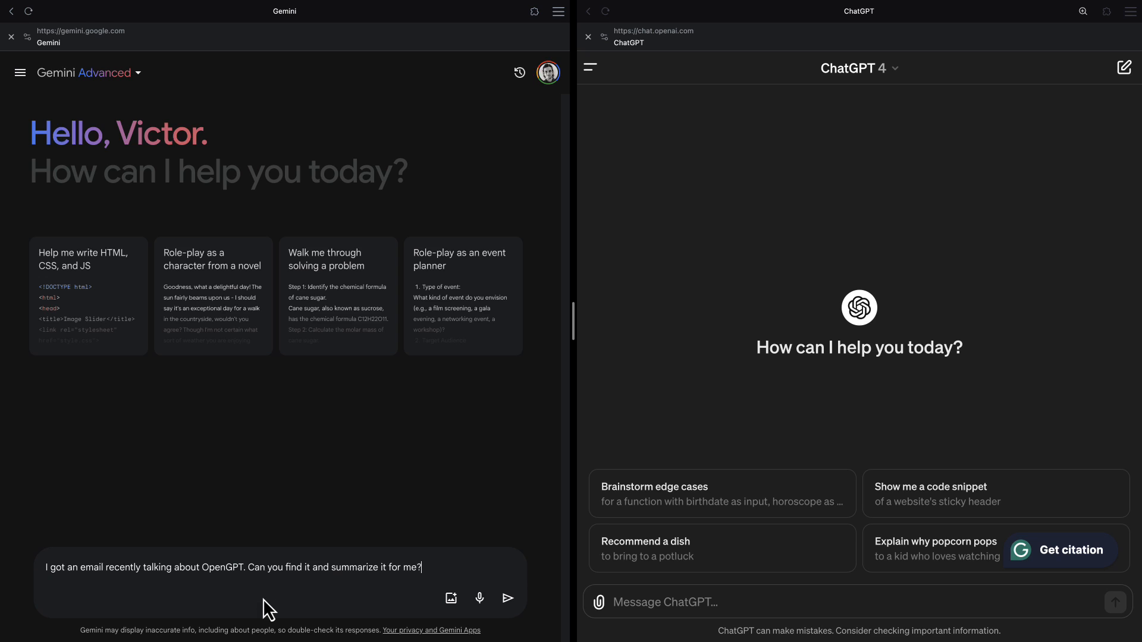
left_click(507, 597)
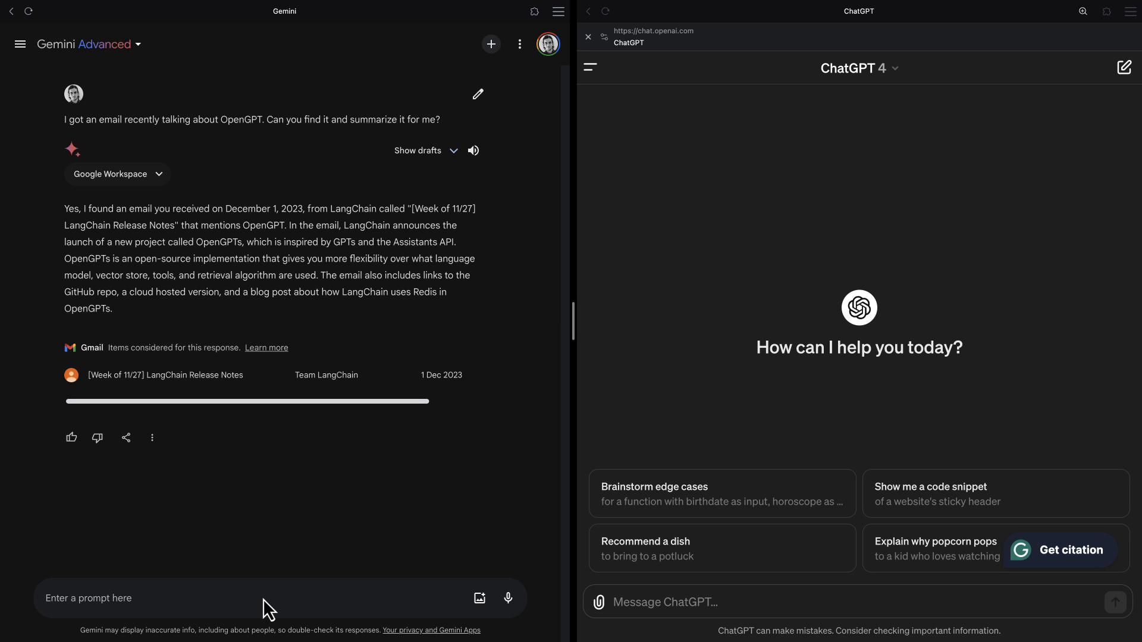
left_click(165, 375)
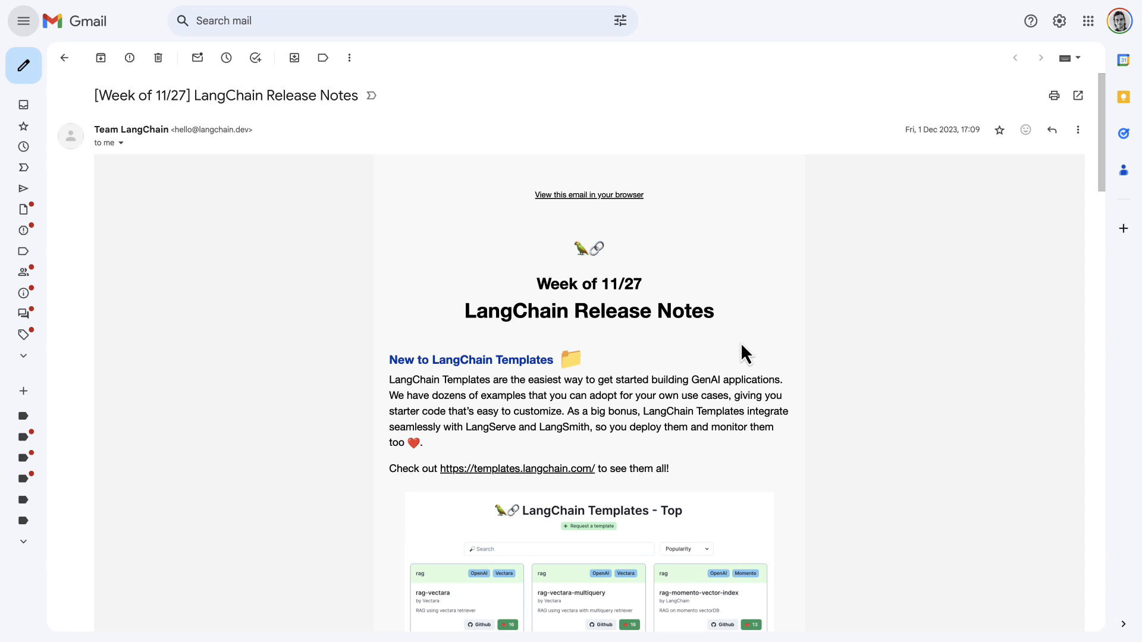
scroll("down", 3)
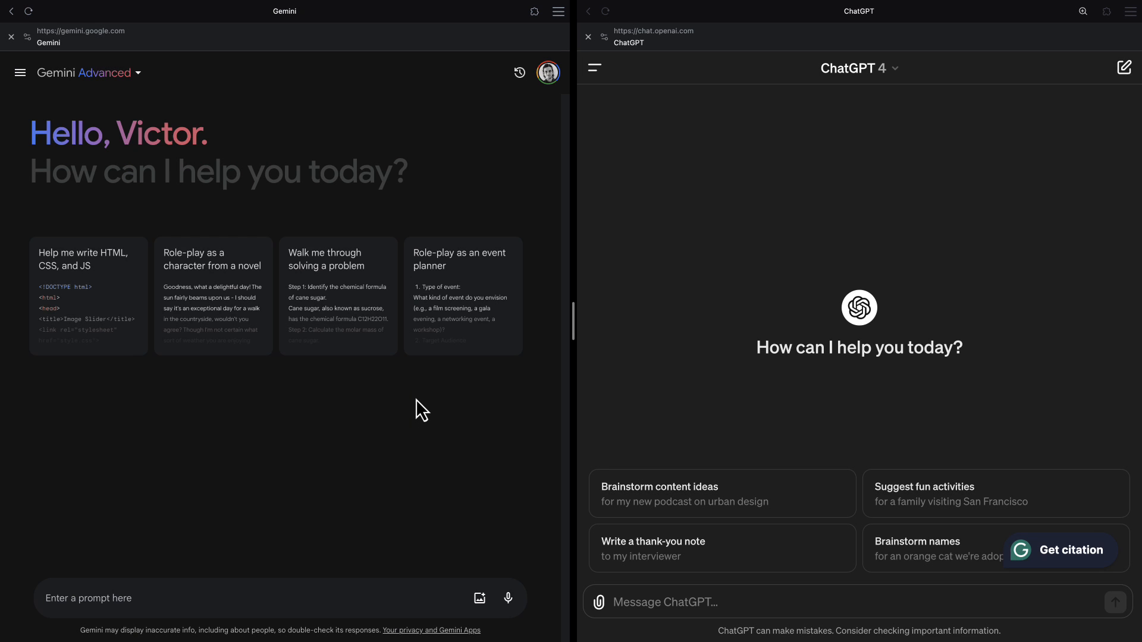
Ask Gemini to estimate the cost of a May trip from Stockholm to Tokyo.
type("can you estimate how much a trip from Stockholm to Tokyo will cost if I leave on May 12, back on May 20, on the cheapest flight available, stay at a 3-star hotel, and eat out every day?")
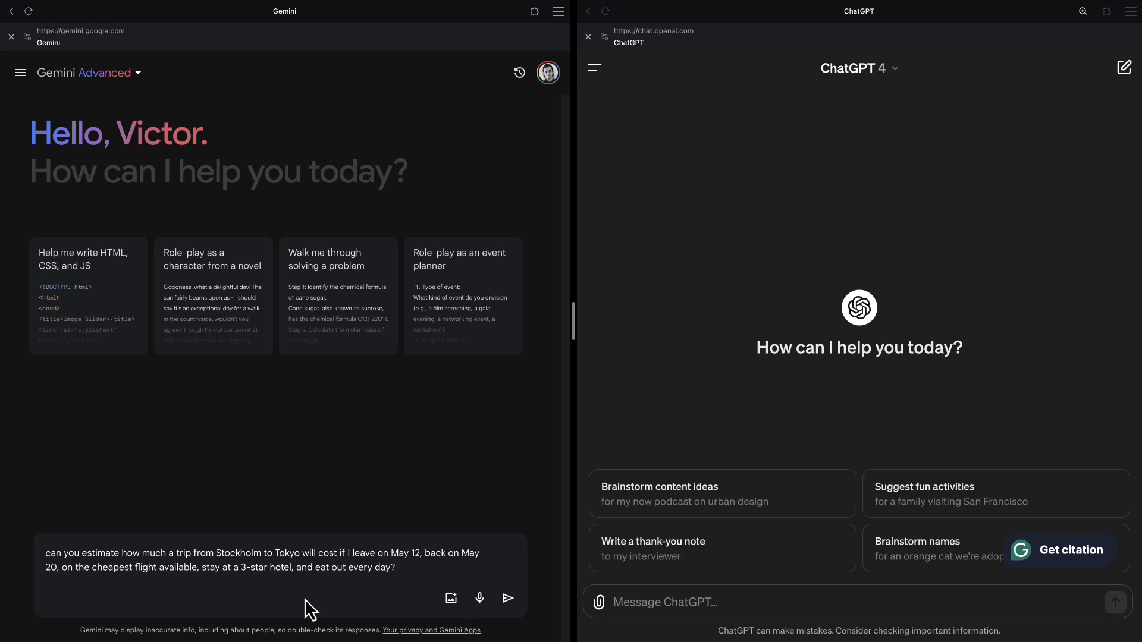
left_click(507, 598)
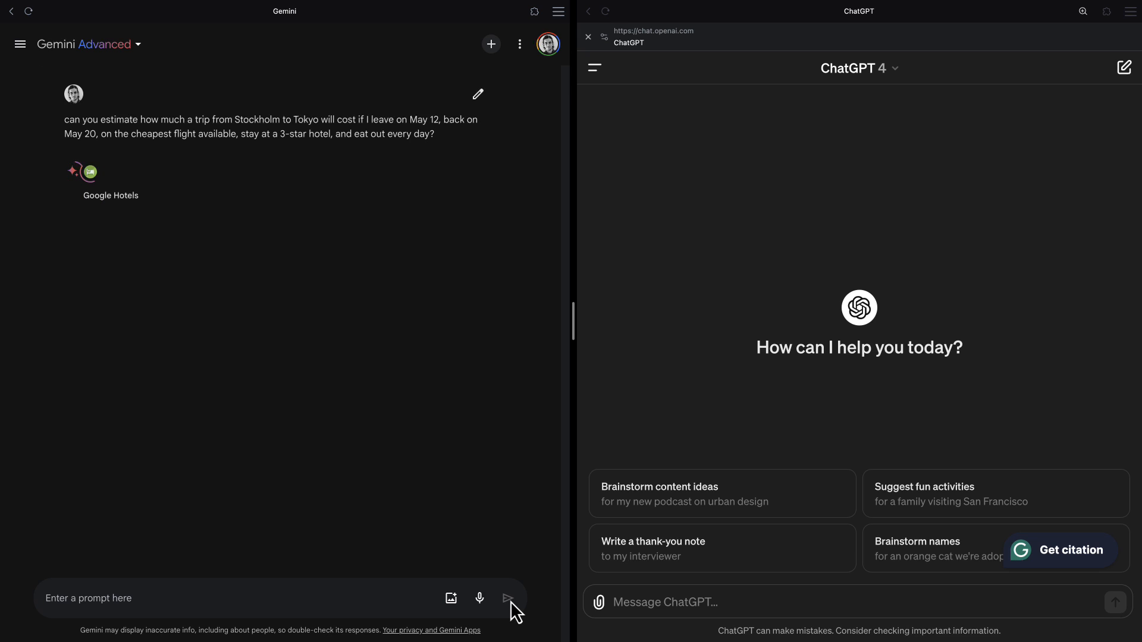
left_click(507, 598)
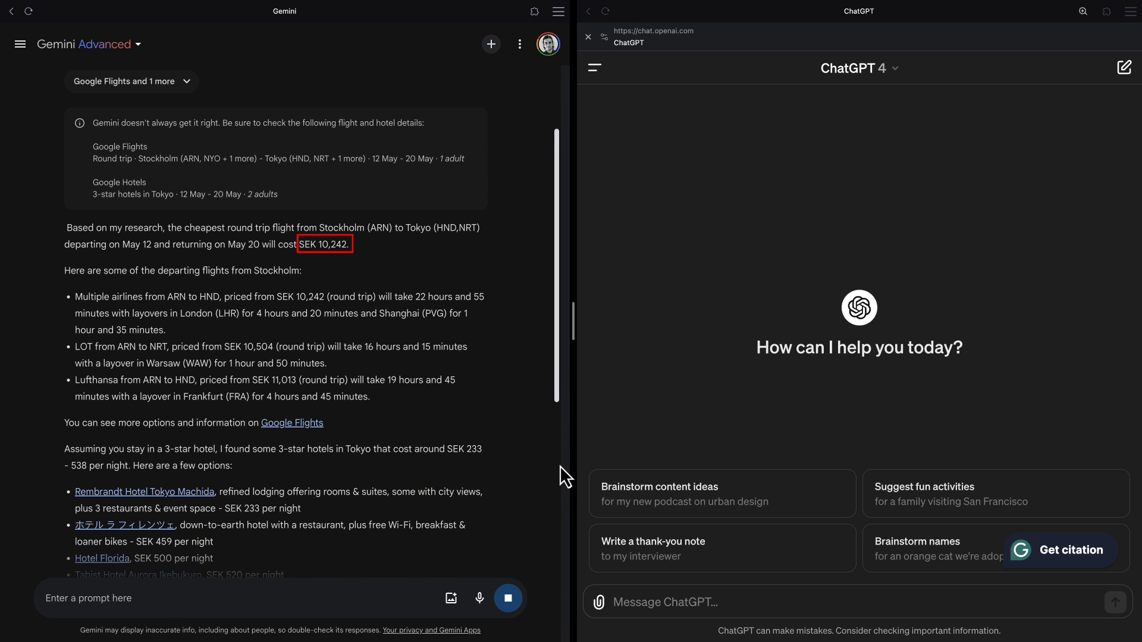
scroll("down", 3)
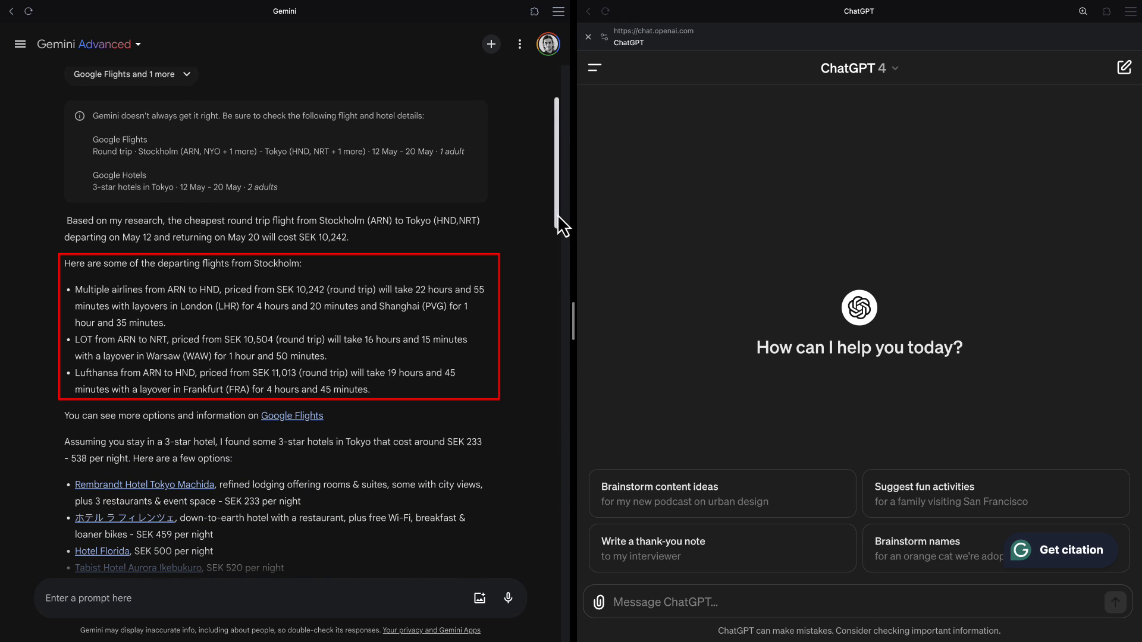
scroll("down", 3)
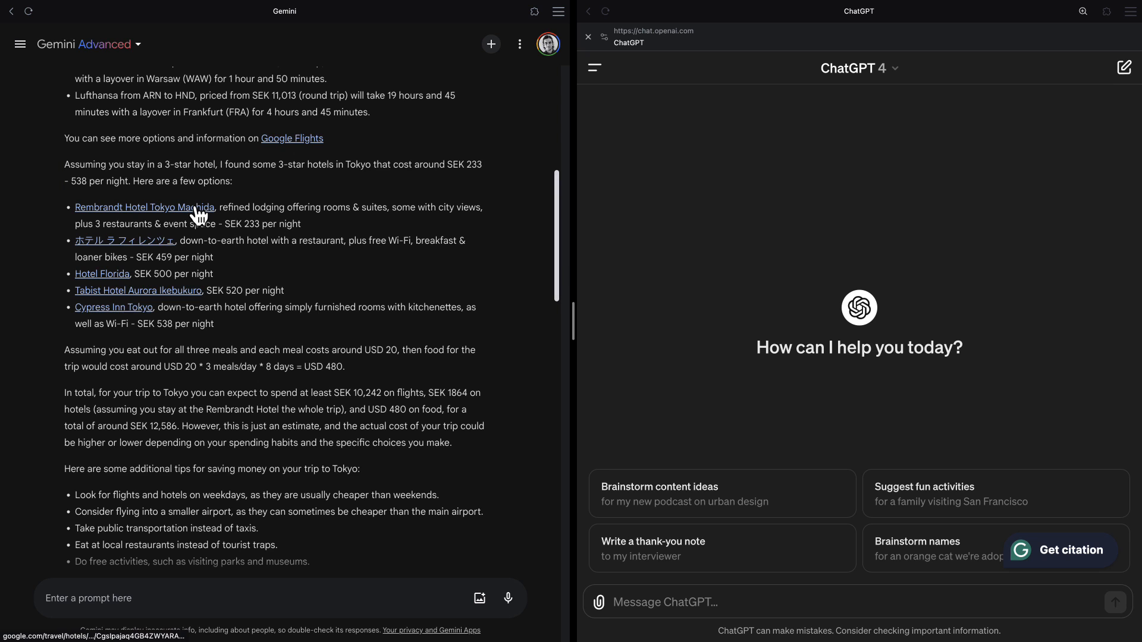
Check the Rembrandt Hotel Tokyo Machida listing and request a recalculated total with USD food converted.
left_click(143, 207)
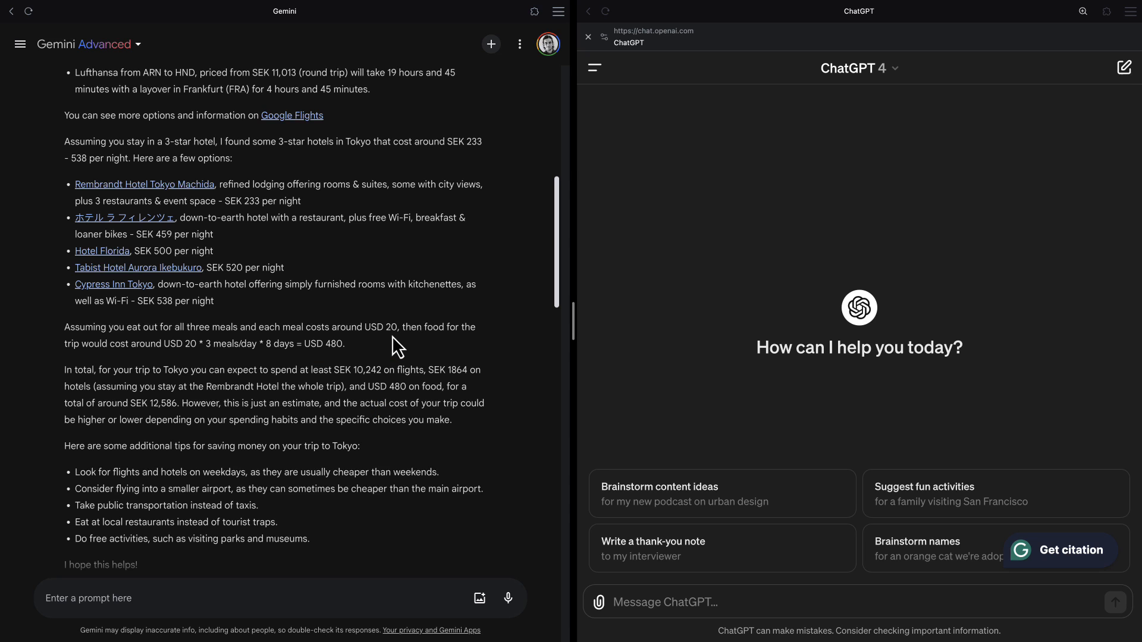
type("can you recalculate the total after converting 480 USD")
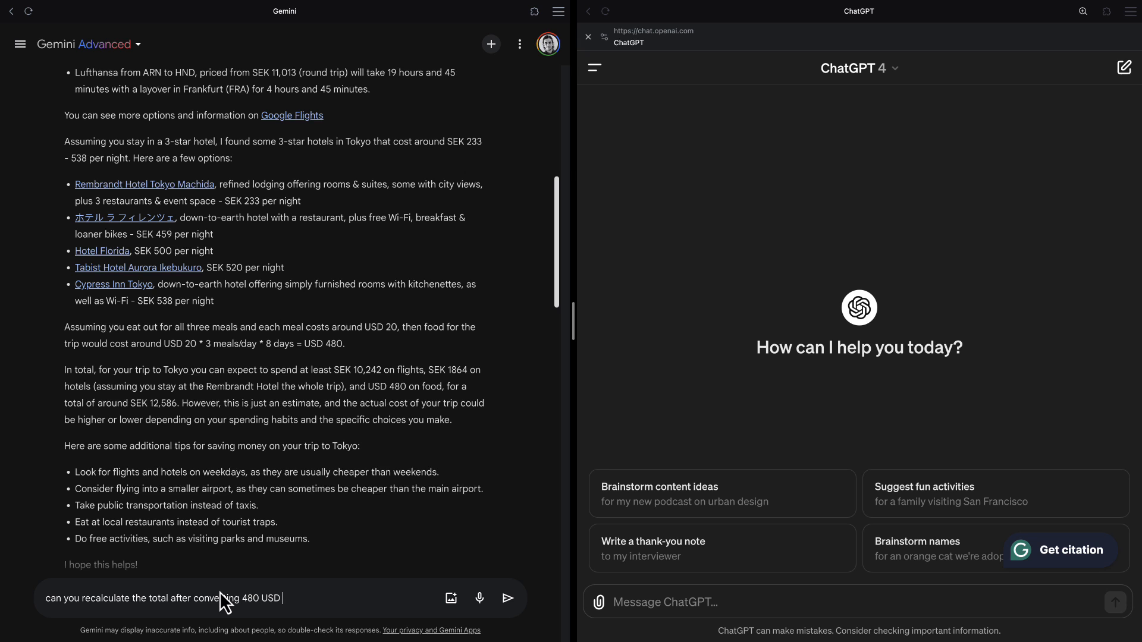
left_click(506, 598)
type("what are the main take aways from this video: https://www.youtube.com/watch?v=vZtM8_Gd7lg ?")
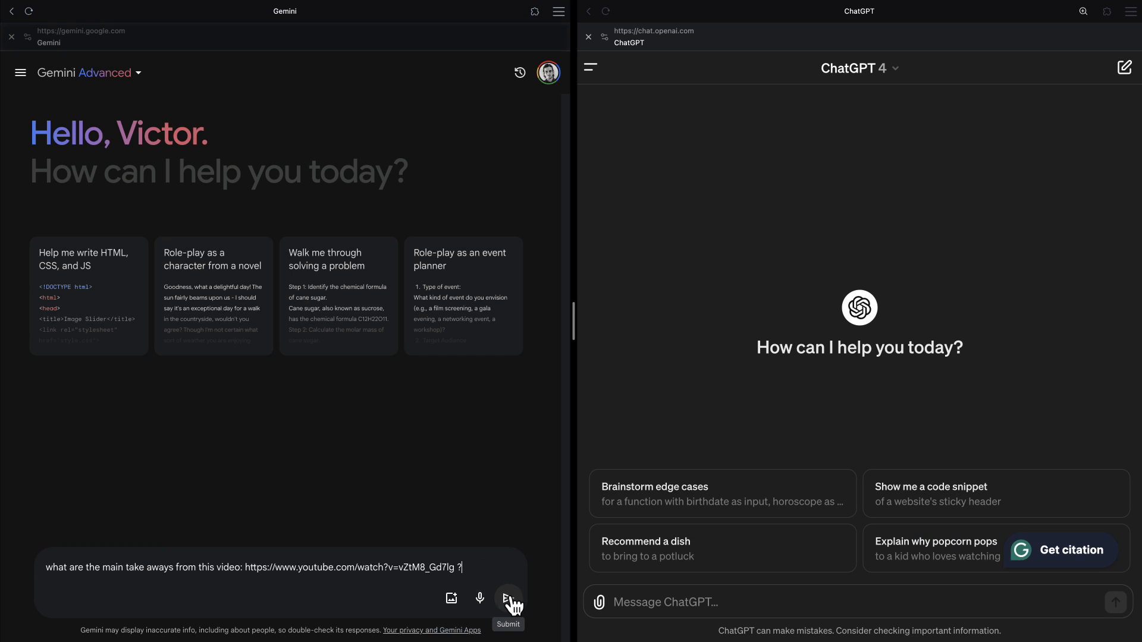
Send the Apple Vision Pro YouTube video takeaways prompt to Gemini.
left_click(507, 597)
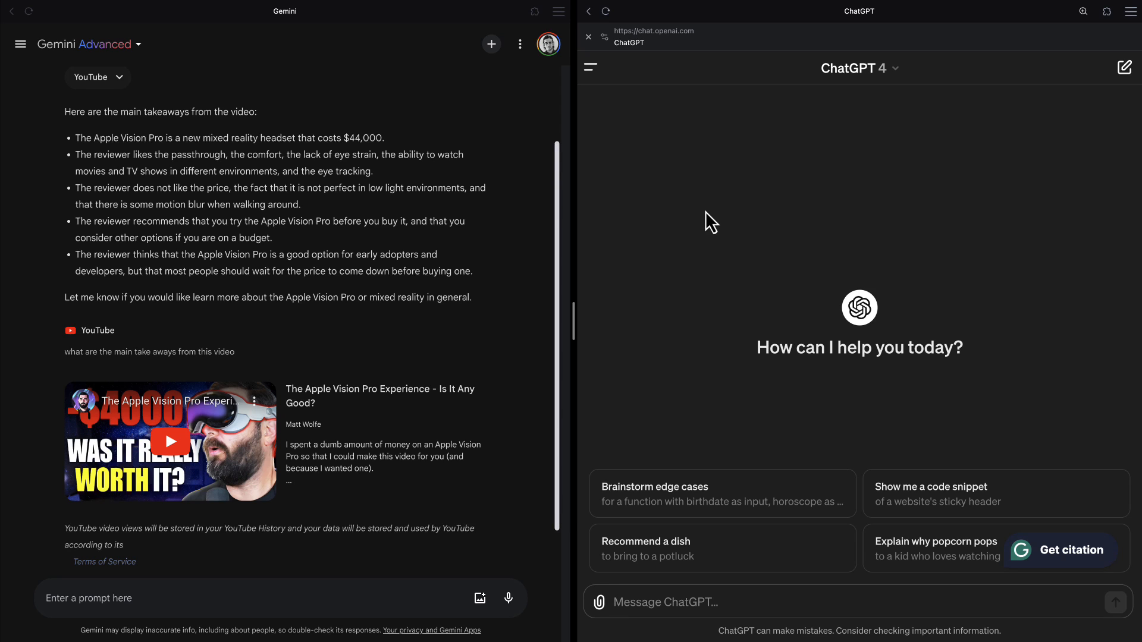
mouse_move(591, 75)
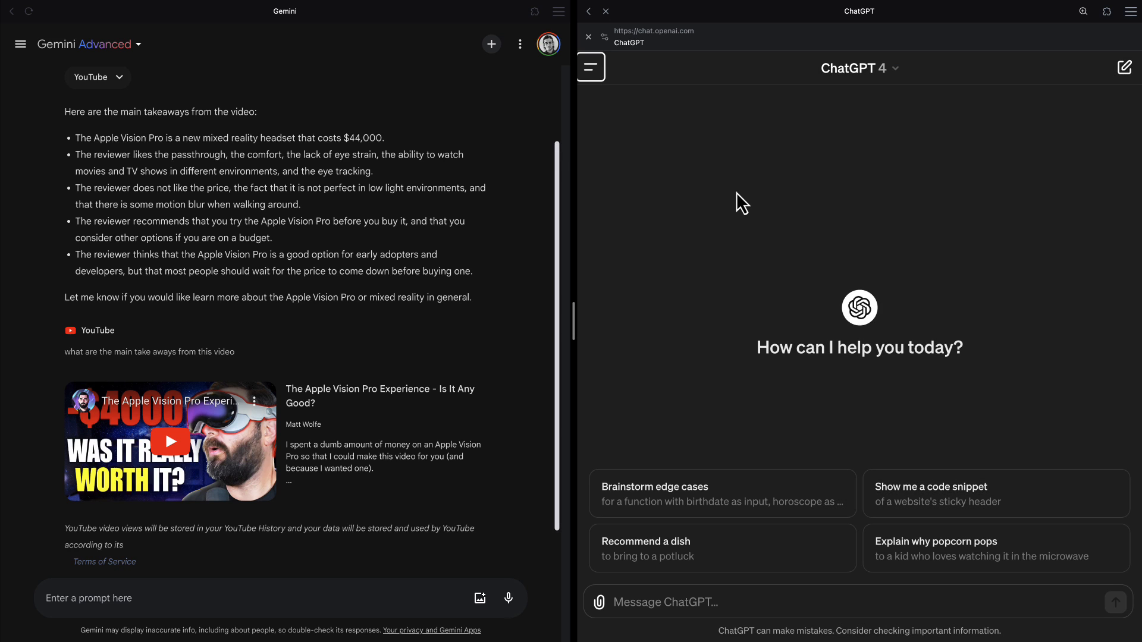
Browse the DALL·E, Writing and Productivity GPT categories, then open Video GPT by VEED.
left_click(606, 103)
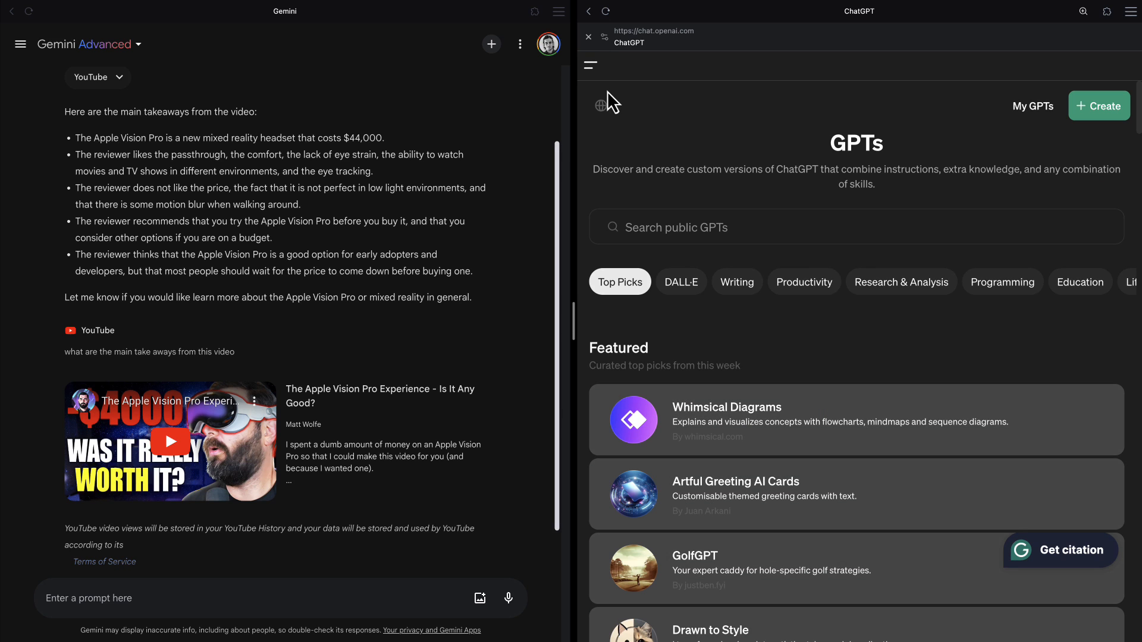
scroll("down", 3)
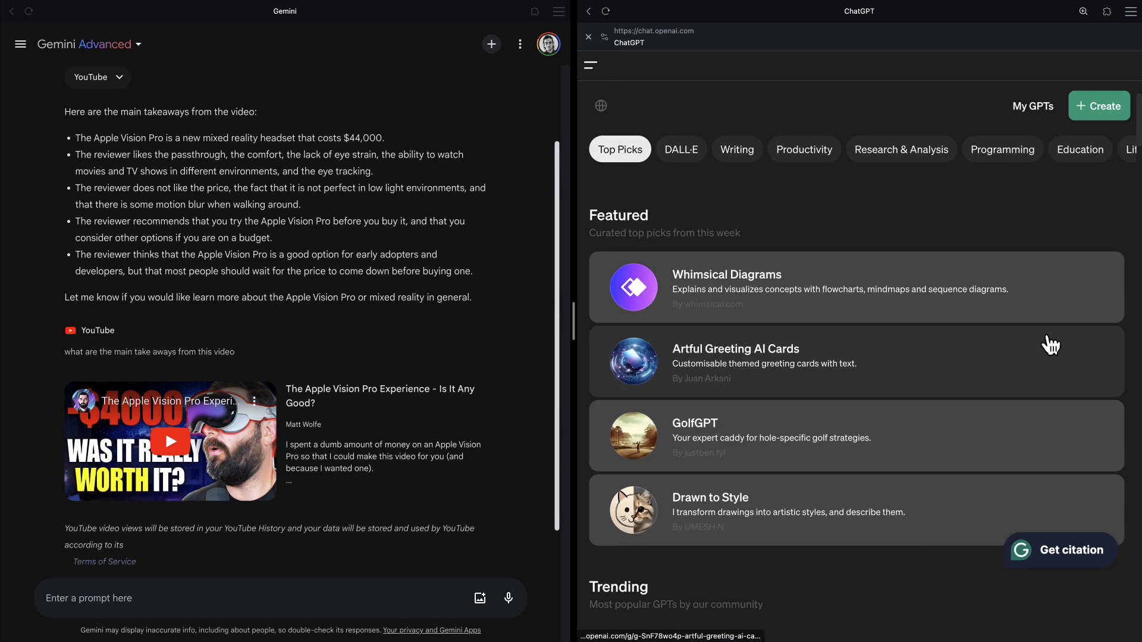
left_click(680, 149)
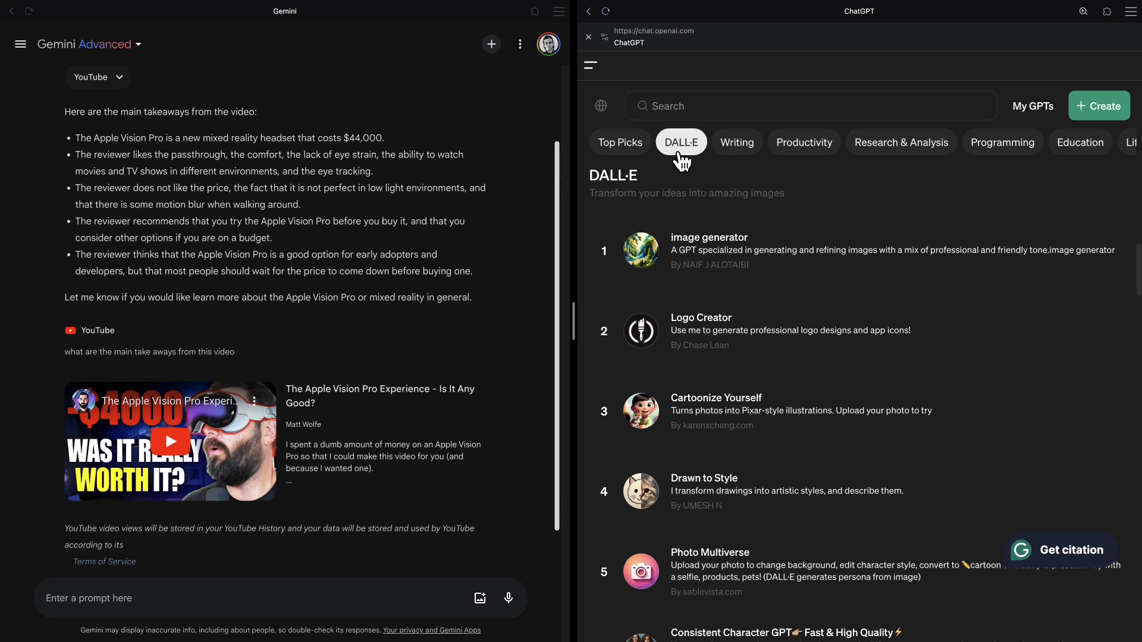
left_click(737, 142)
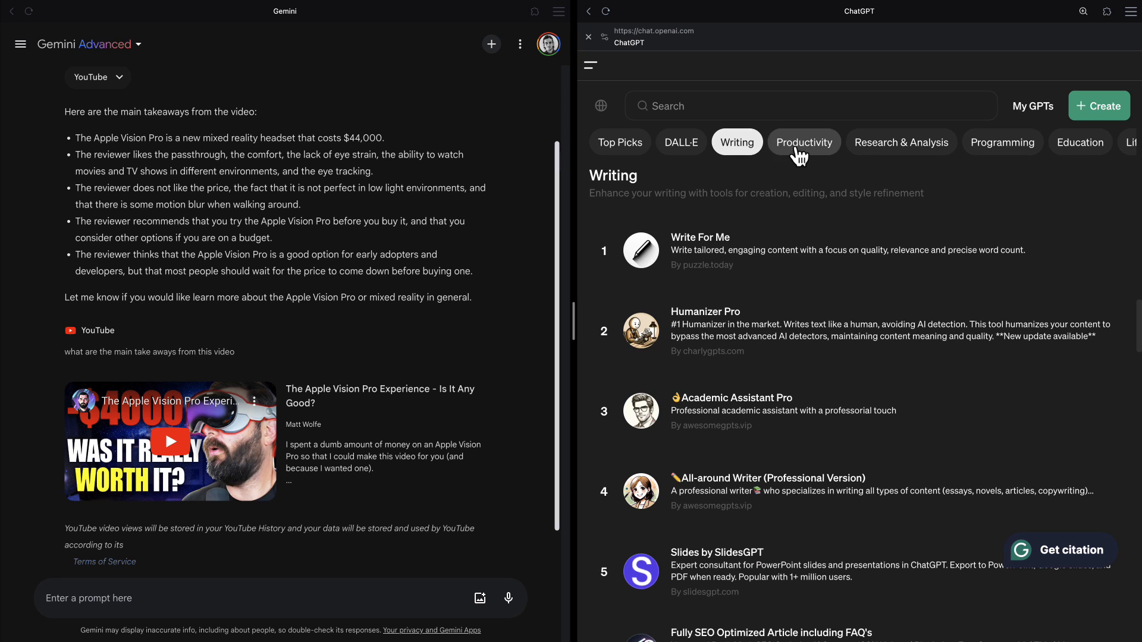
left_click(804, 142)
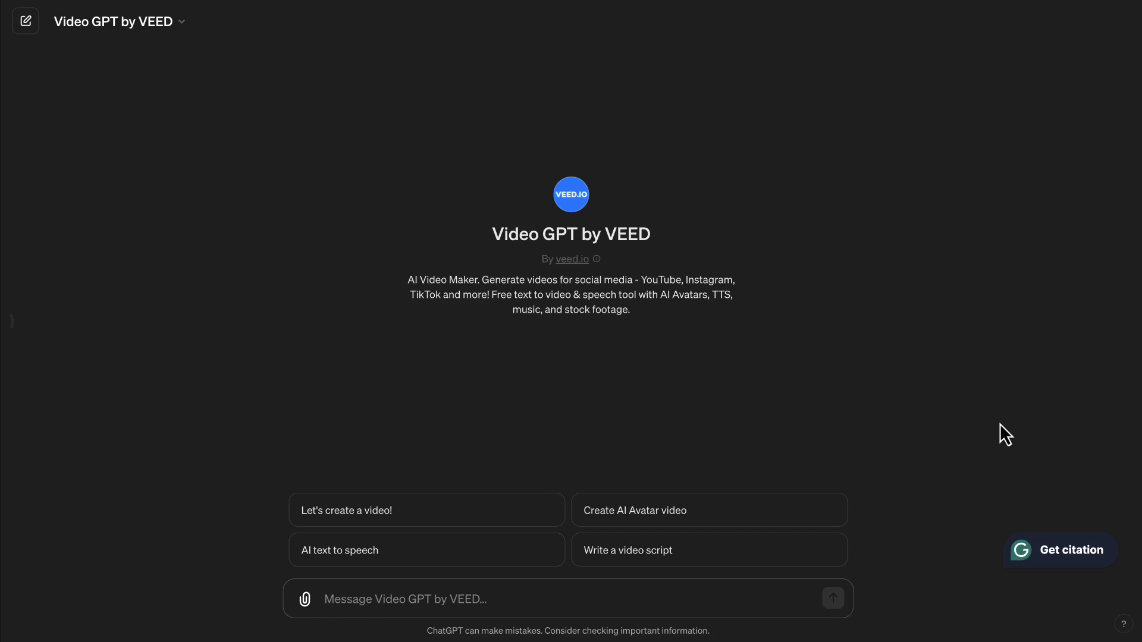
left_click(426, 509)
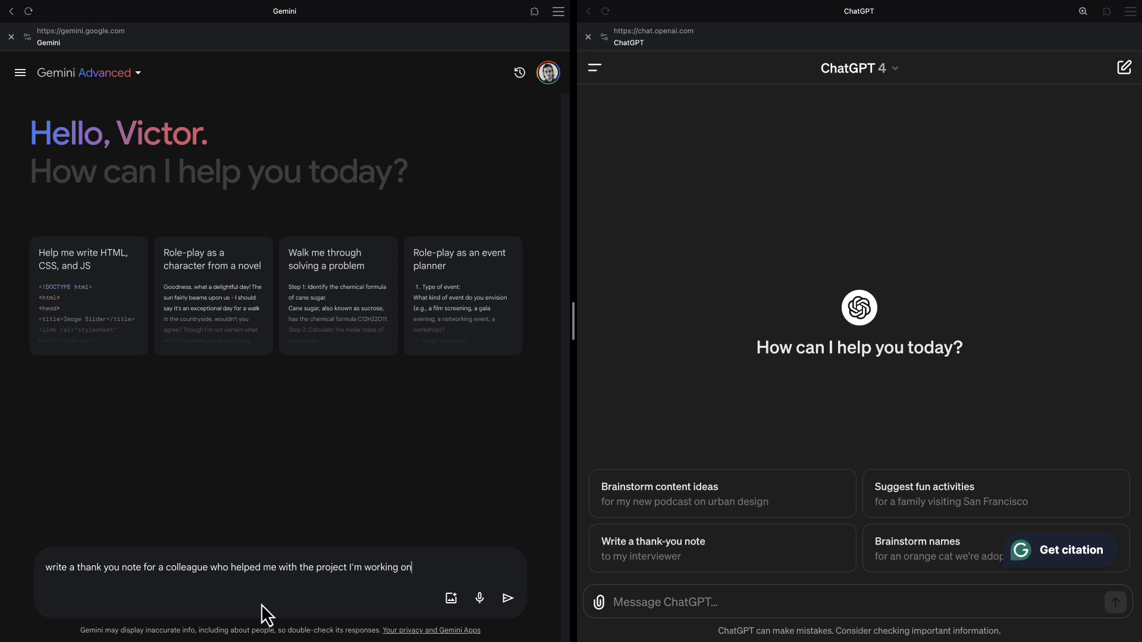
Send the colleague thank-you note request to Gemini and scroll through the three drafts.
left_click(507, 598)
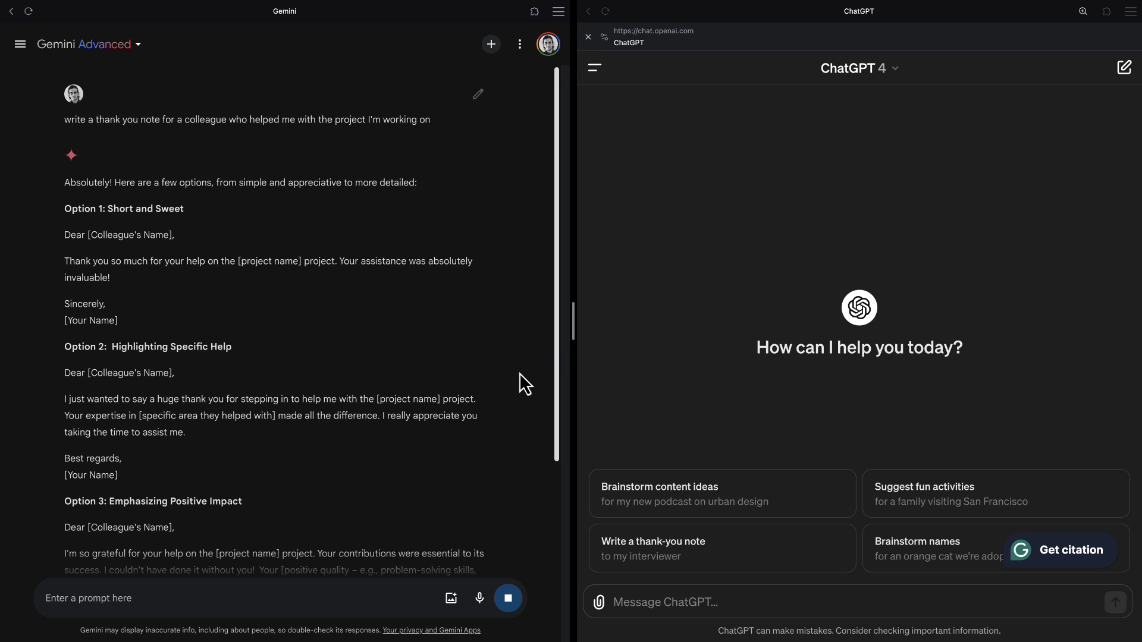
scroll("down", 3)
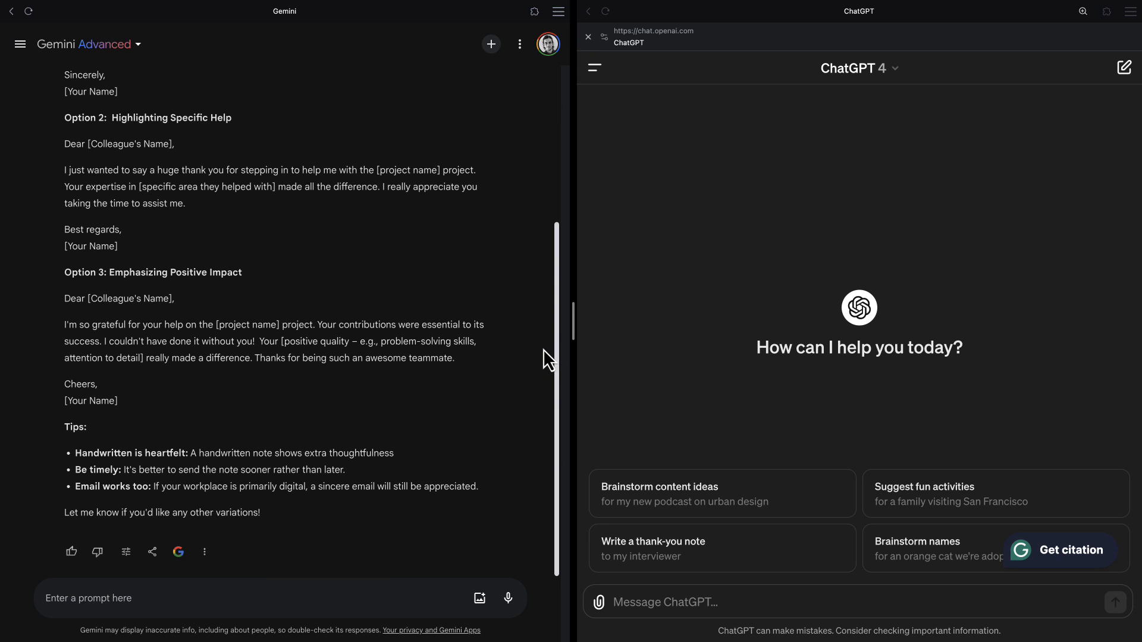
left_click(204, 551)
type("write an essay on the French revolution")
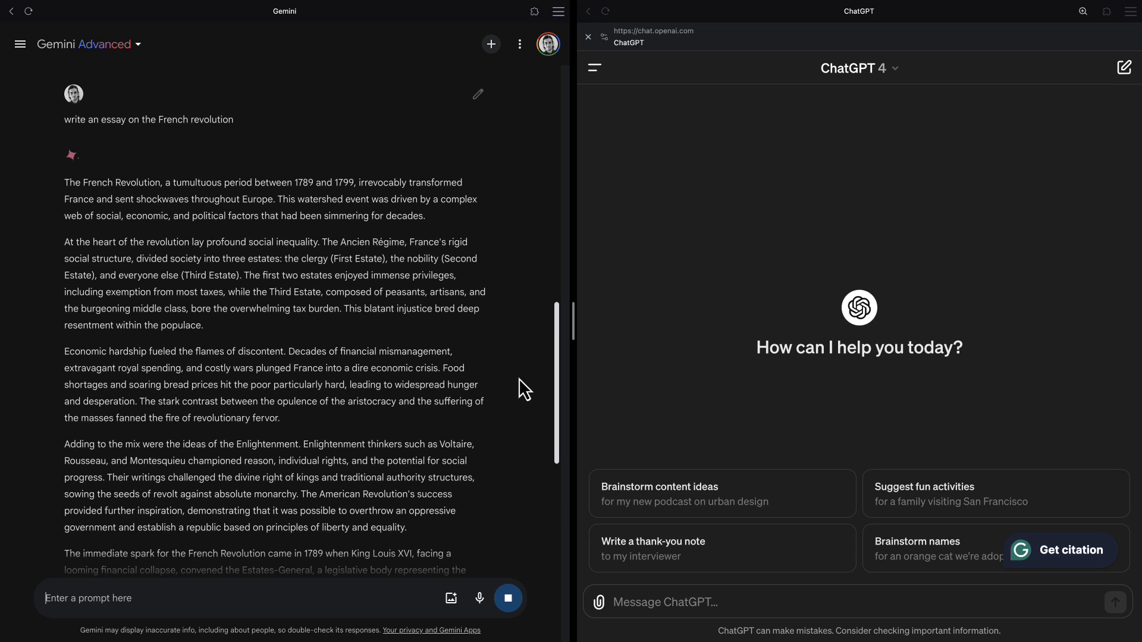
Review the French Revolution essay and regenerate it as a simpler version.
scroll("down", 3)
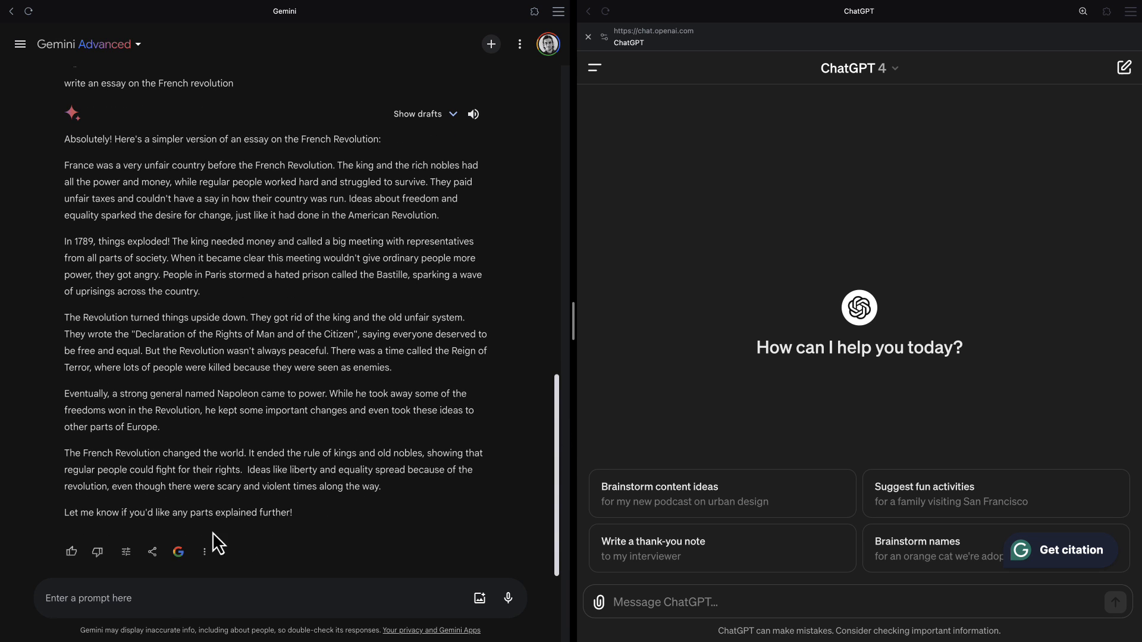
left_click(152, 551)
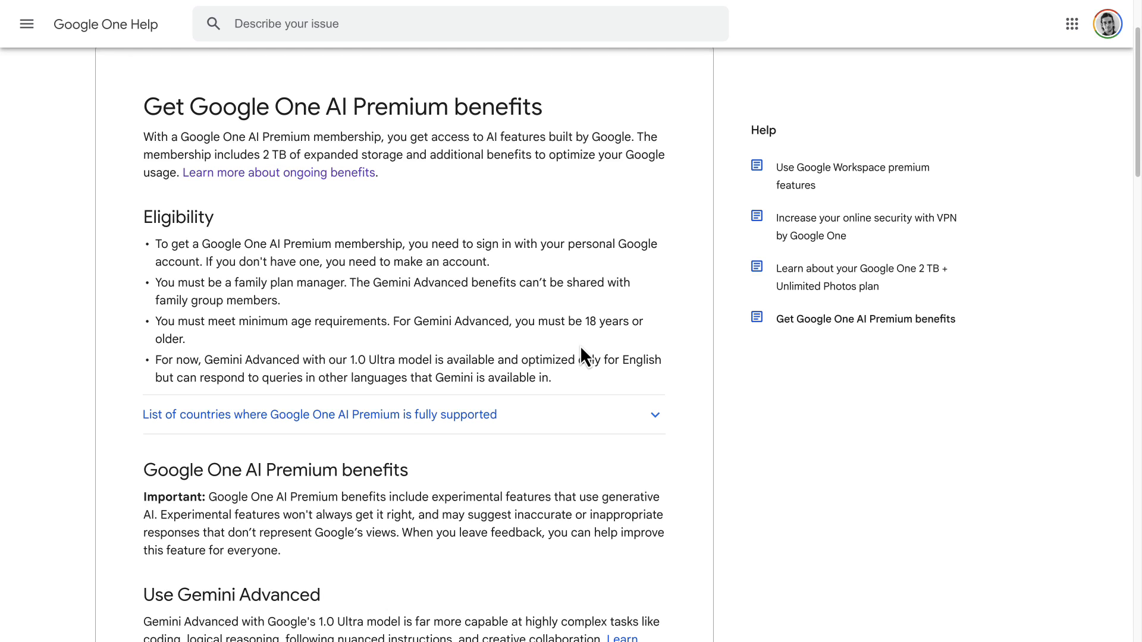
Scroll through the AI Premium benefits and Workspace premium features help articles.
scroll("down", 3)
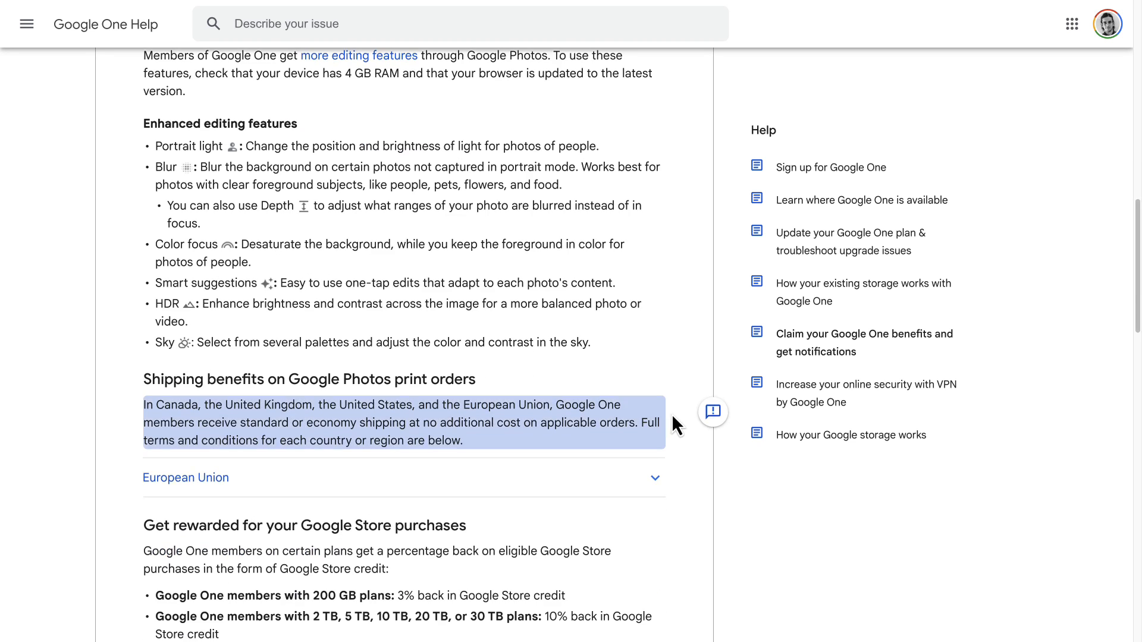
scroll("down", 3)
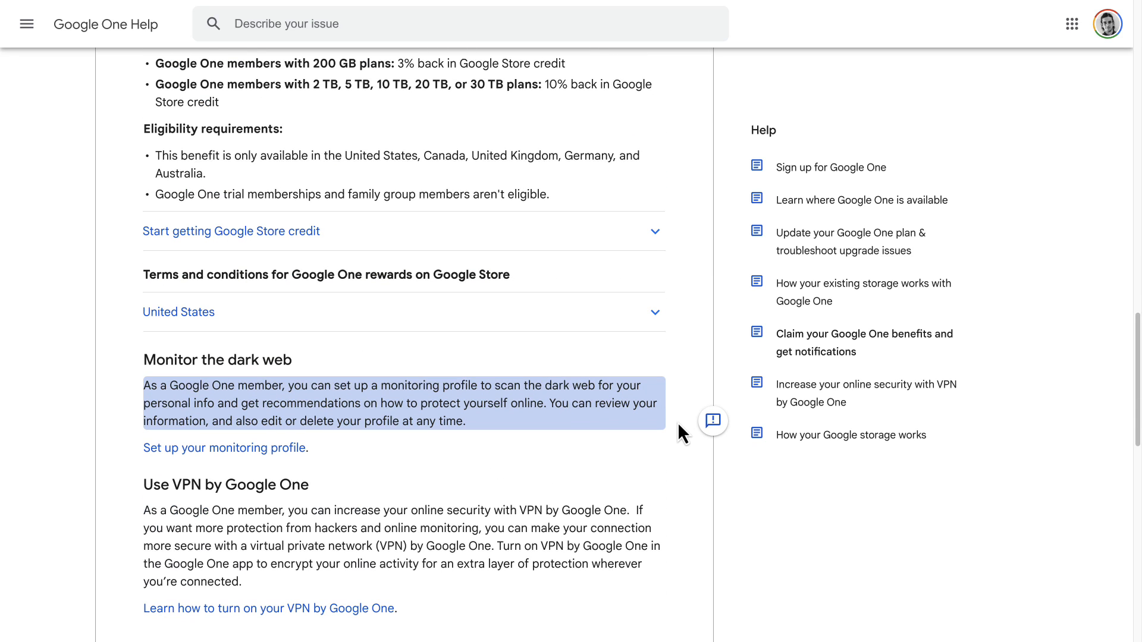
scroll("down", 3)
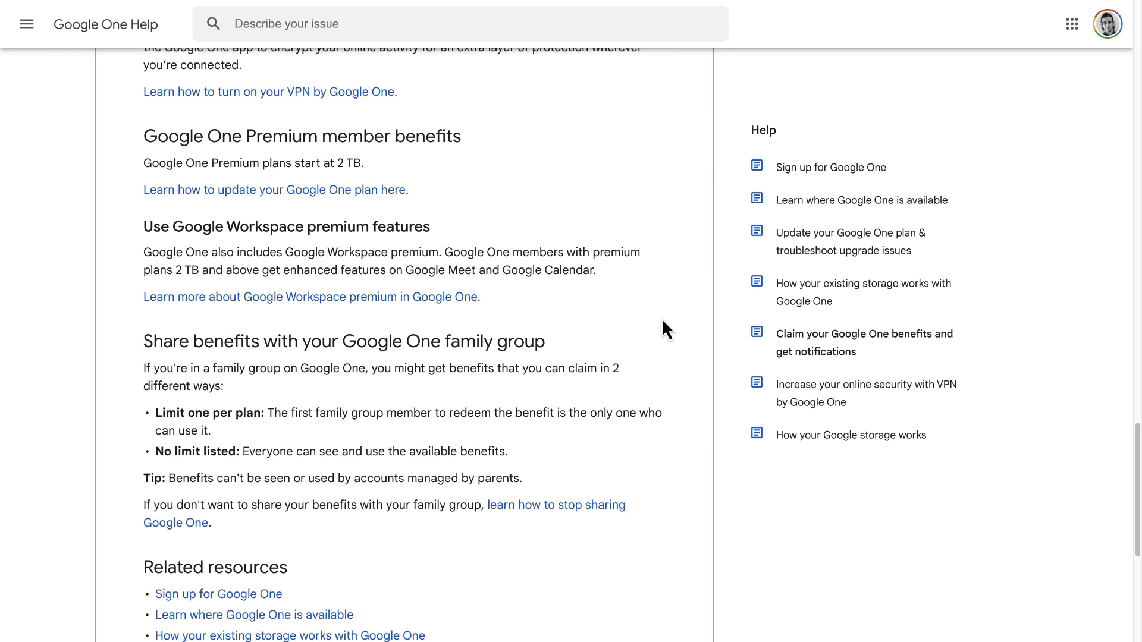
mouse_move(661, 328)
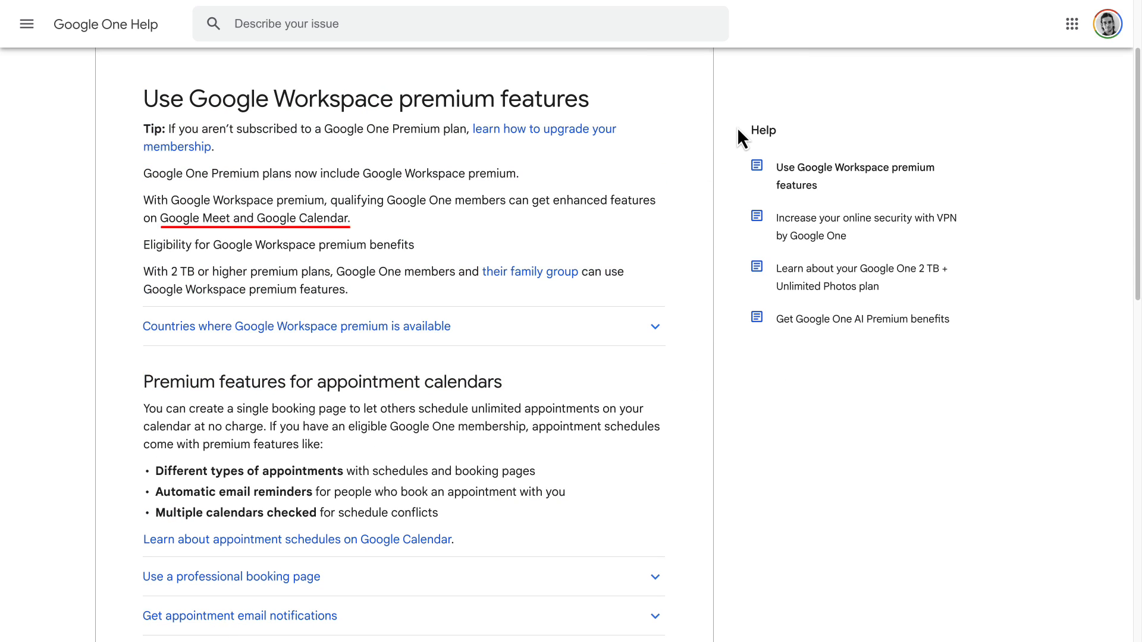
scroll("down", 3)
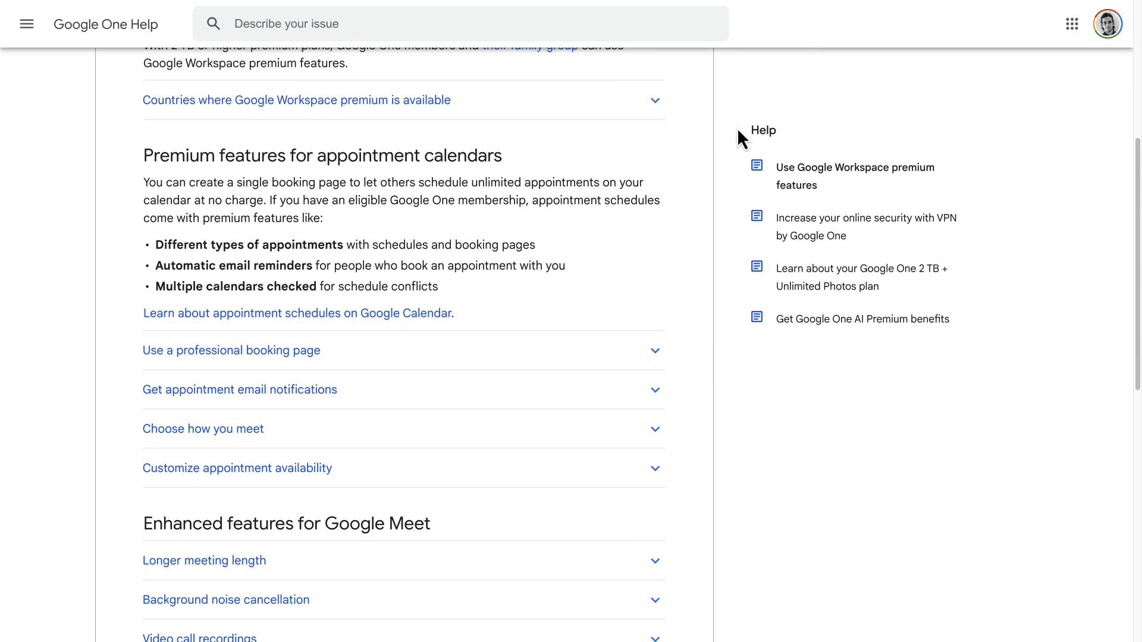
scroll("down", 3)
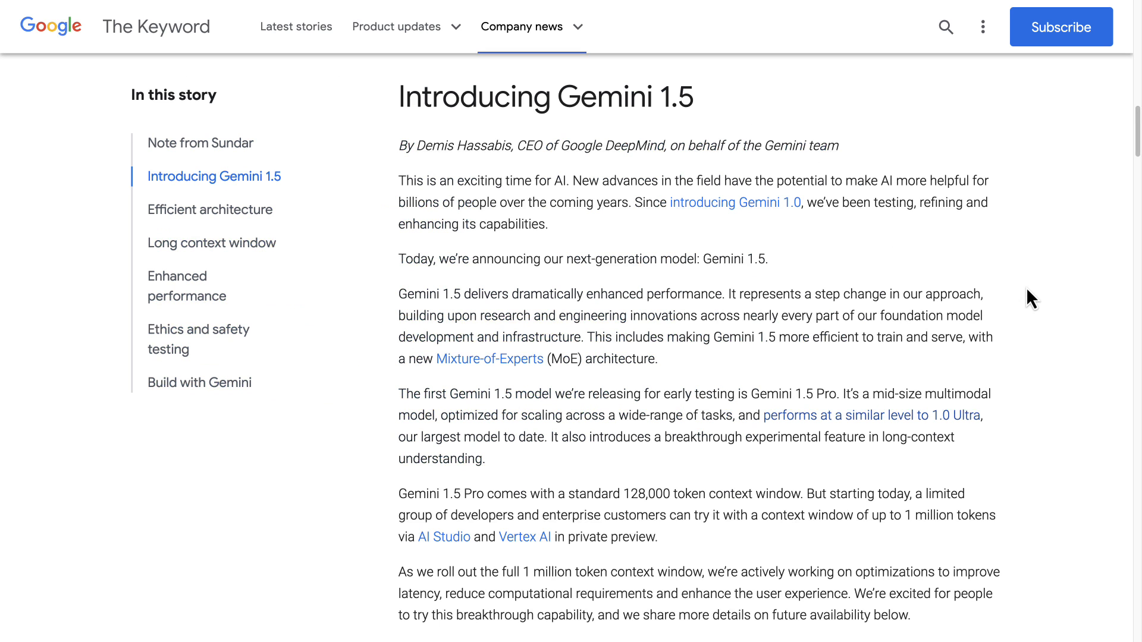
Scroll the Gemini 1.5 post to its context-length chart, then read OpenAI's Sora page.
scroll("down", 3)
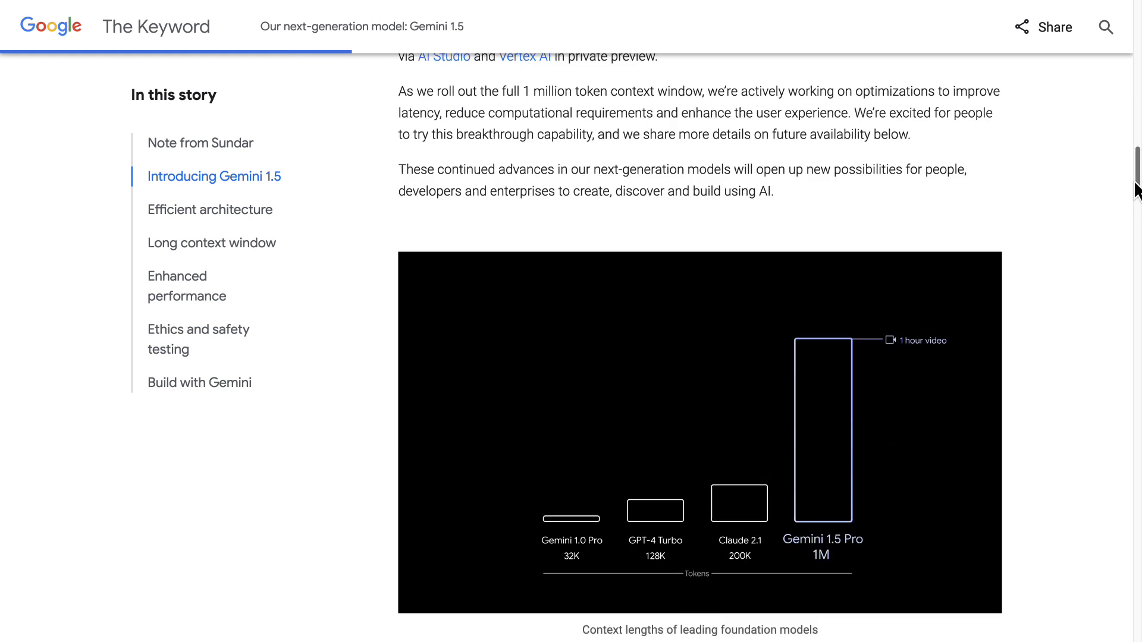
scroll("down", 3)
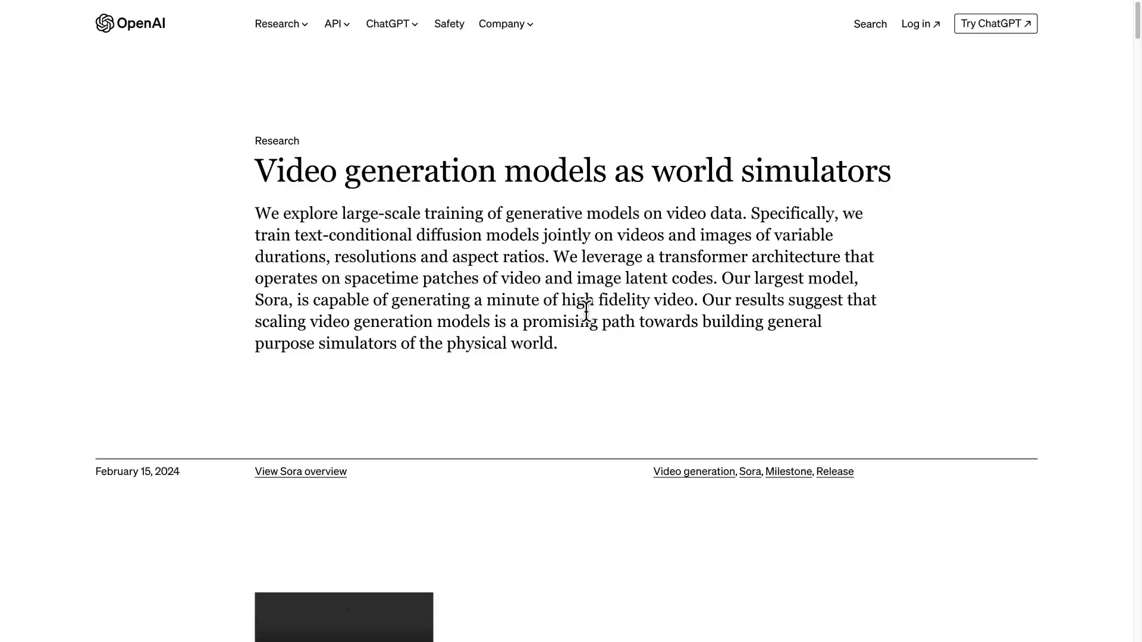
scroll("down", 3)
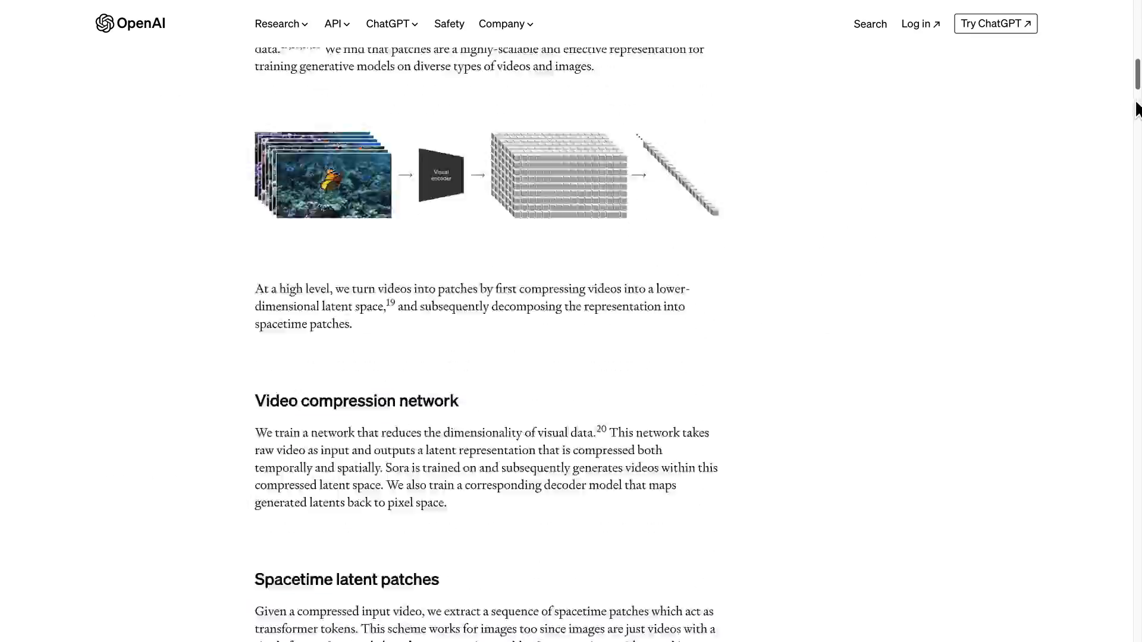
scroll("down", 3)
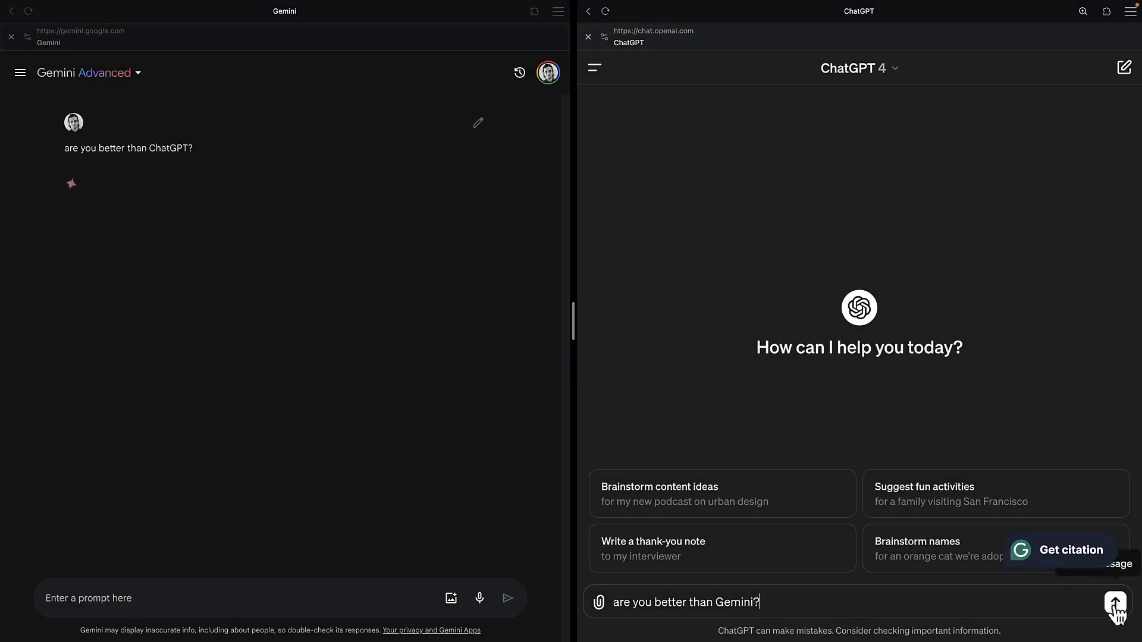
Send 'are you better than Gemini?' to ChatGPT and scroll through both answers.
left_click(1115, 605)
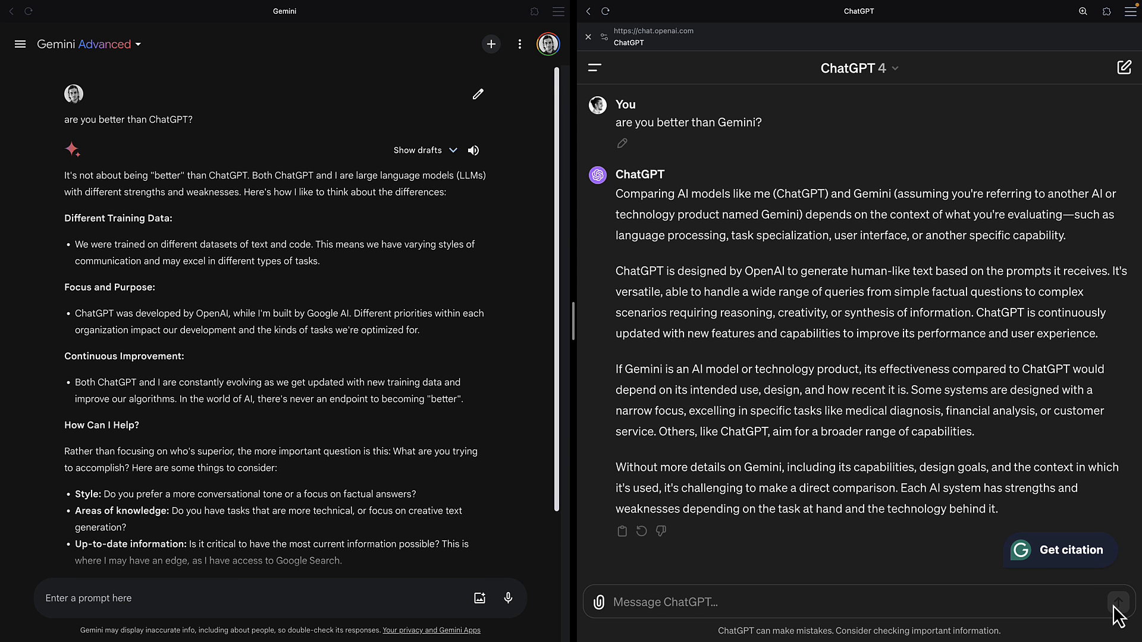
mouse_move(210, 236)
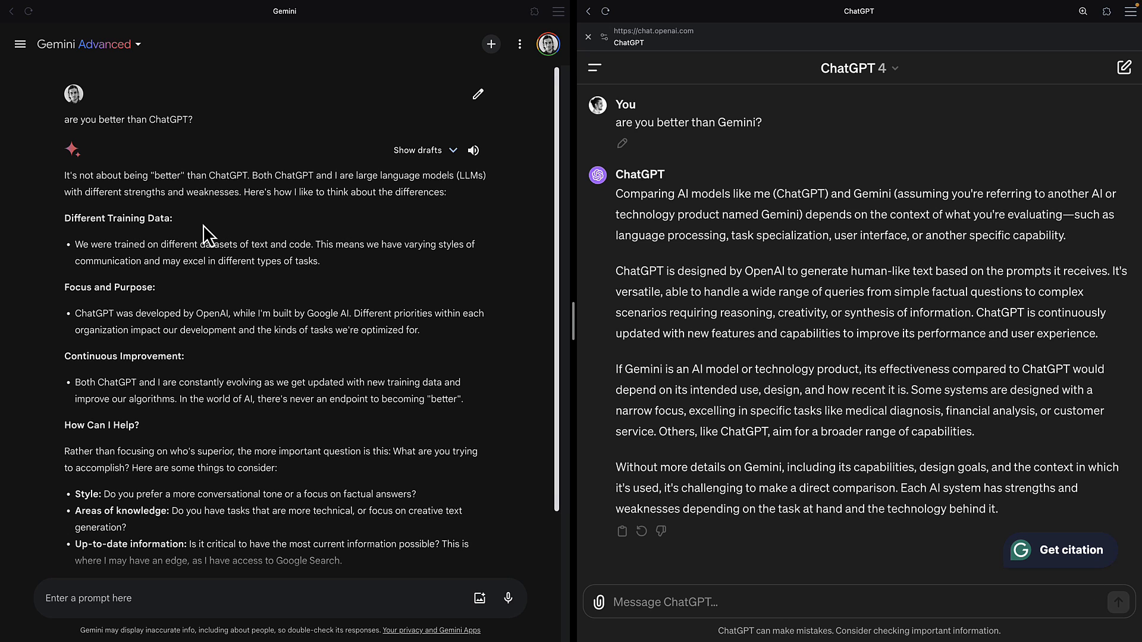
scroll("down", 3)
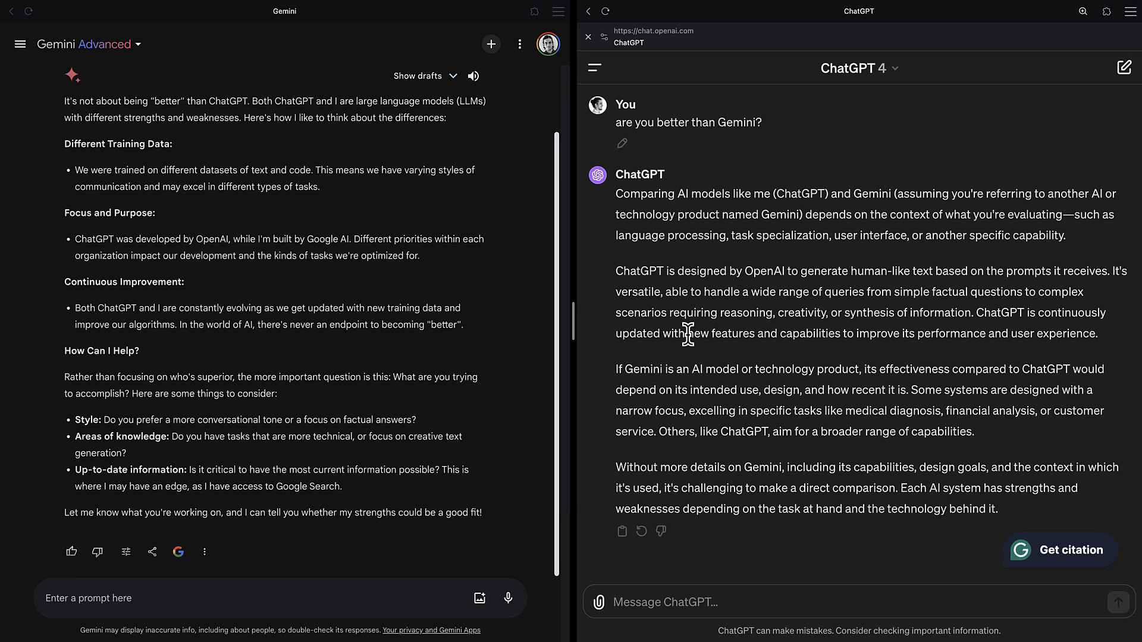